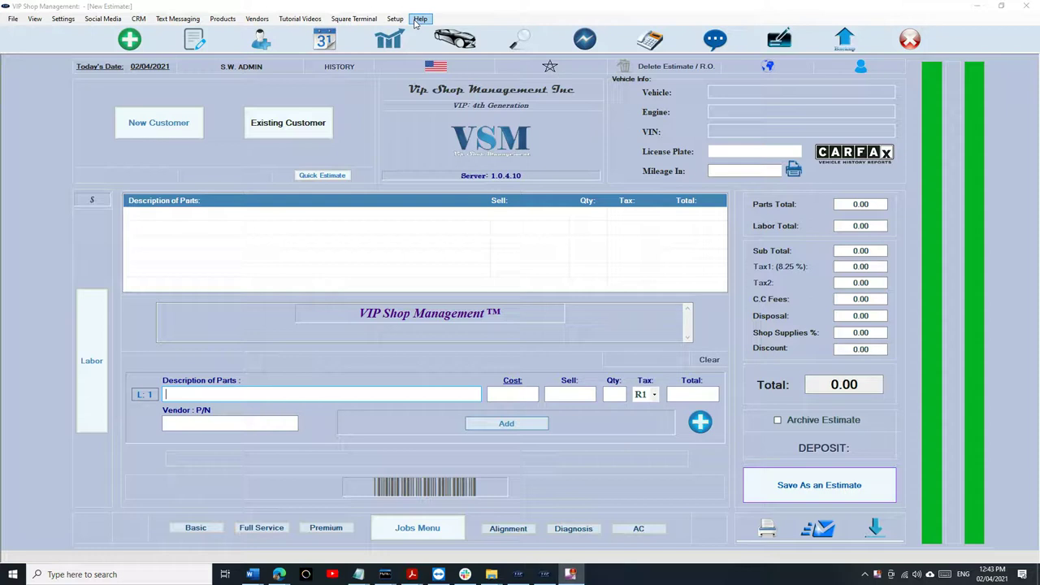
Install the available update from Help and run the database update to server version 1.0.4.11
{"action": "left_click", "coordinate": [420, 18]}
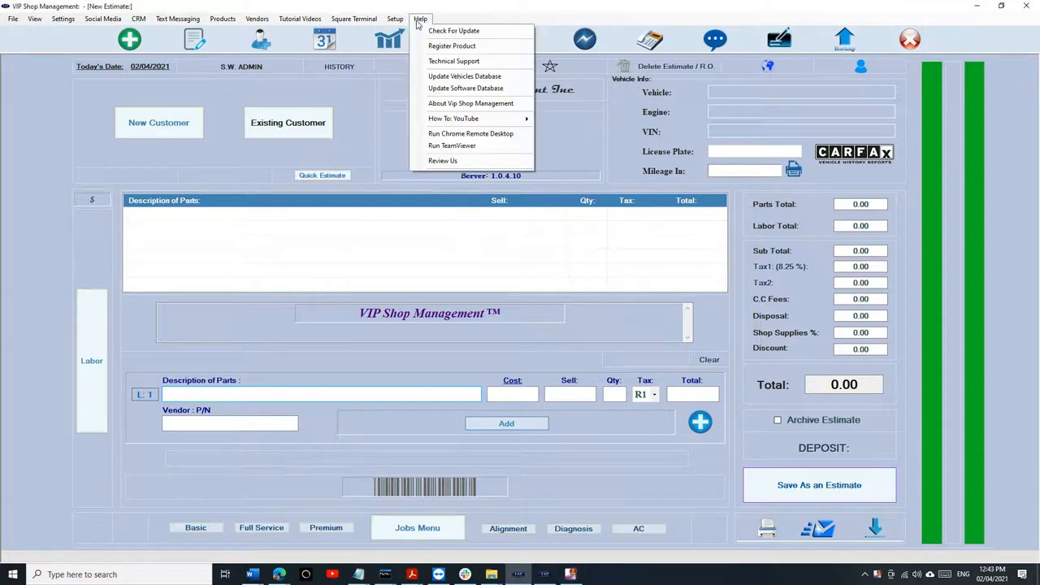
{"action": "left_click", "coordinate": [454, 30]}
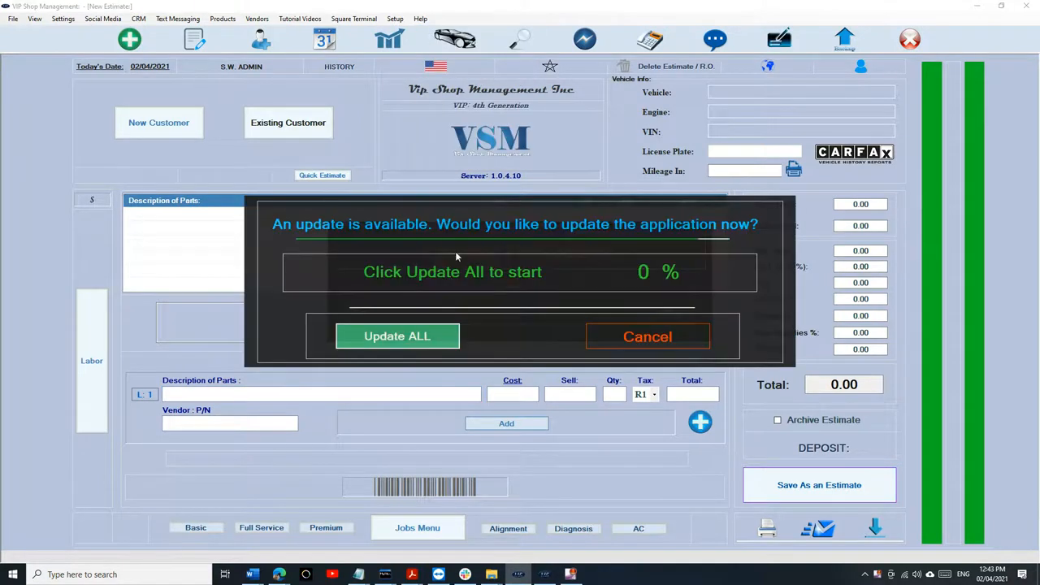
{"action": "mouse_move", "coordinate": [473, 185]}
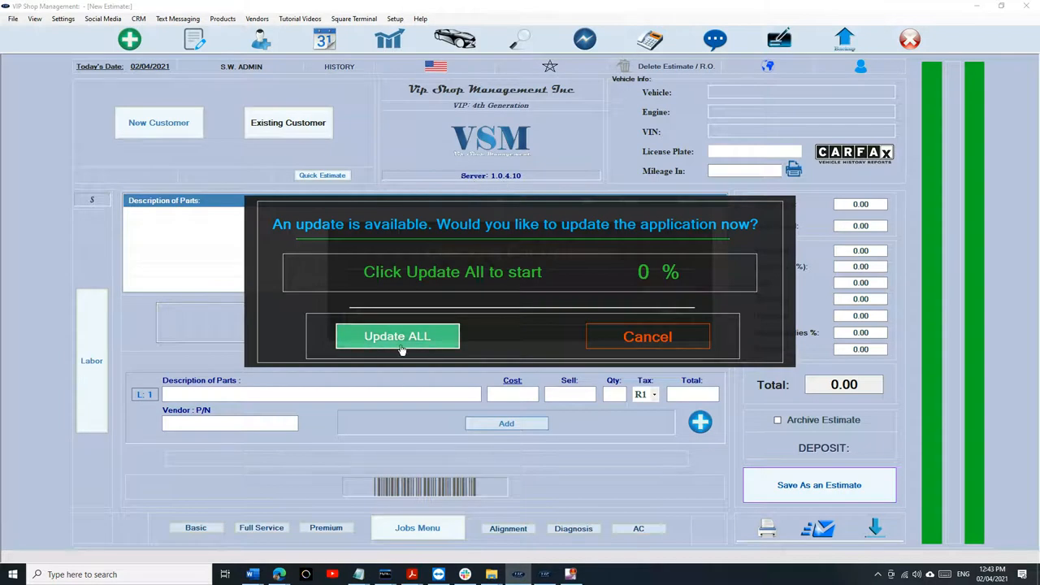
{"action": "left_click", "coordinate": [397, 335]}
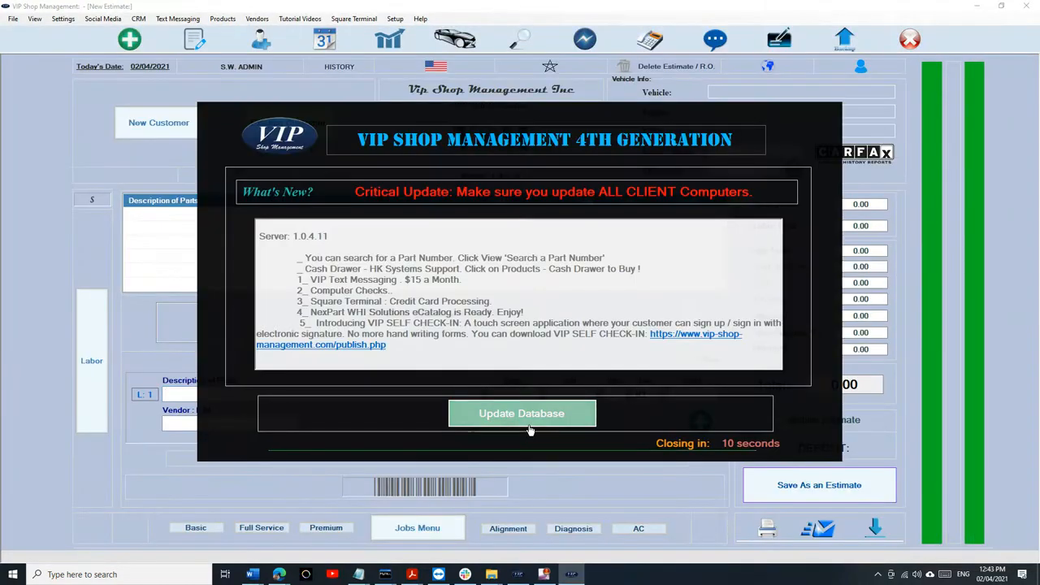
{"action": "left_click", "coordinate": [521, 413]}
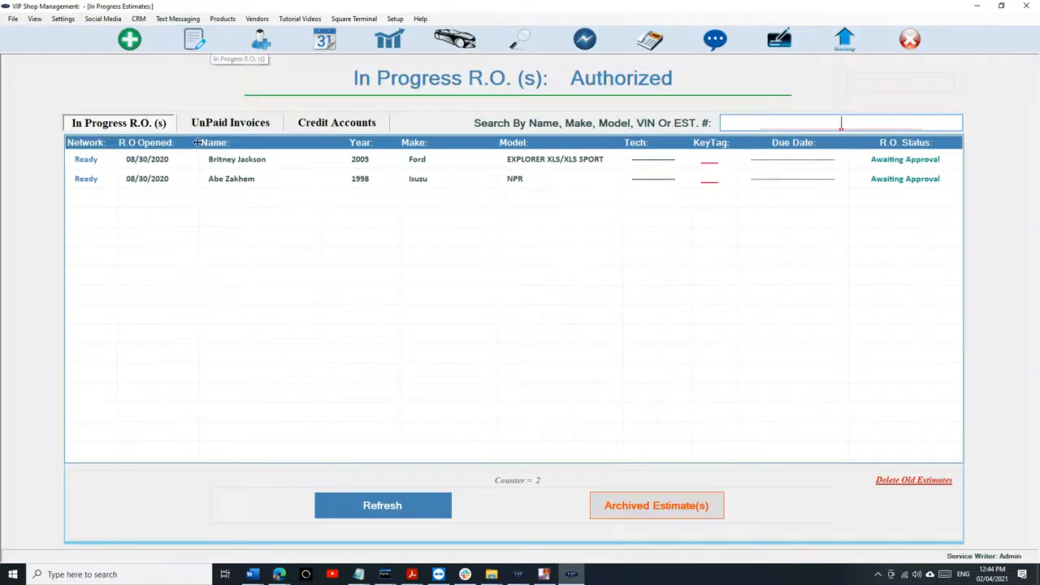
{"action": "left_click", "coordinate": [337, 123]}
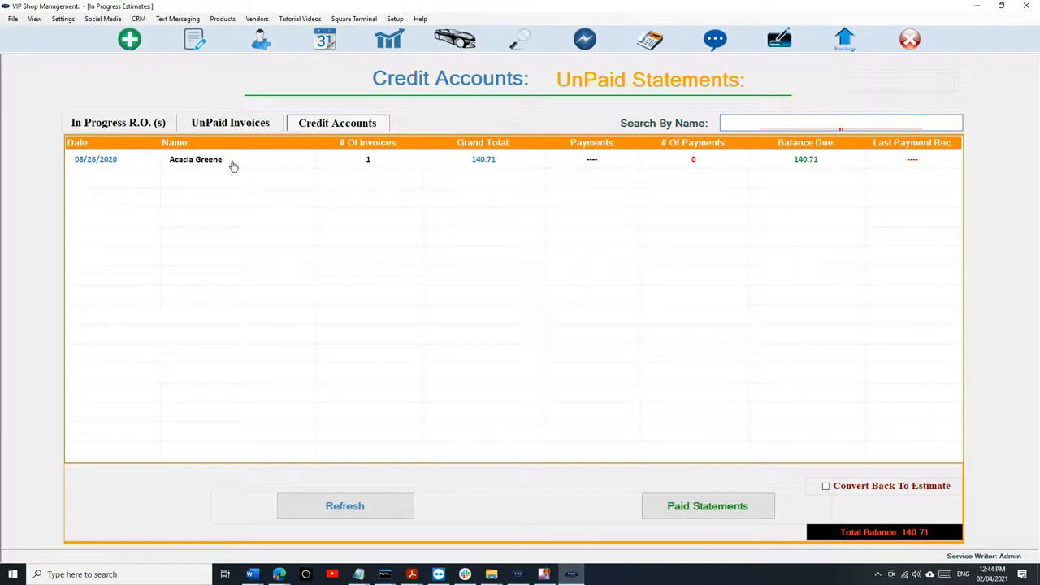
{"action": "mouse_move", "coordinate": [222, 169]}
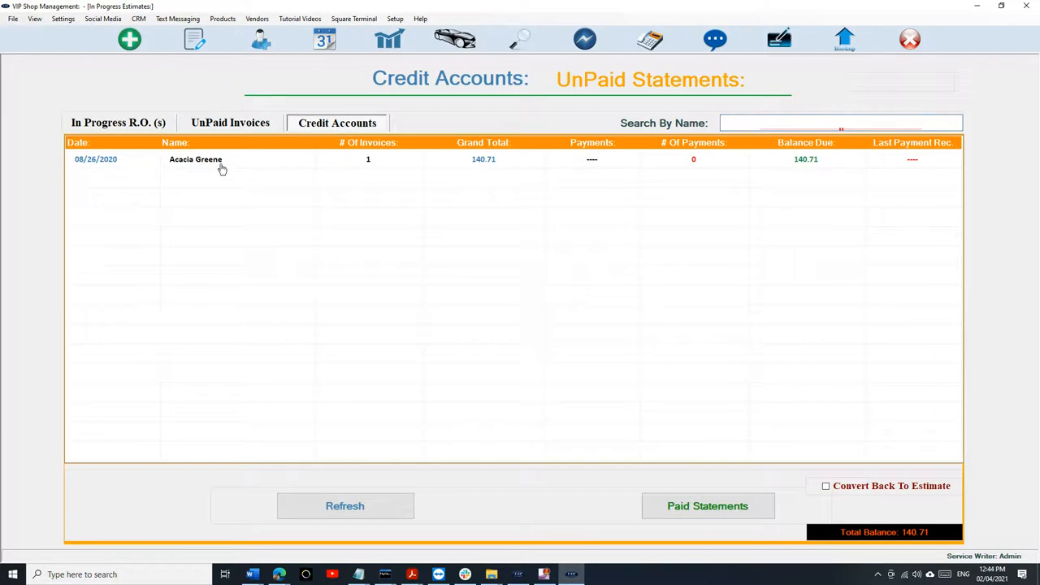
{"action": "mouse_move", "coordinate": [150, 179]}
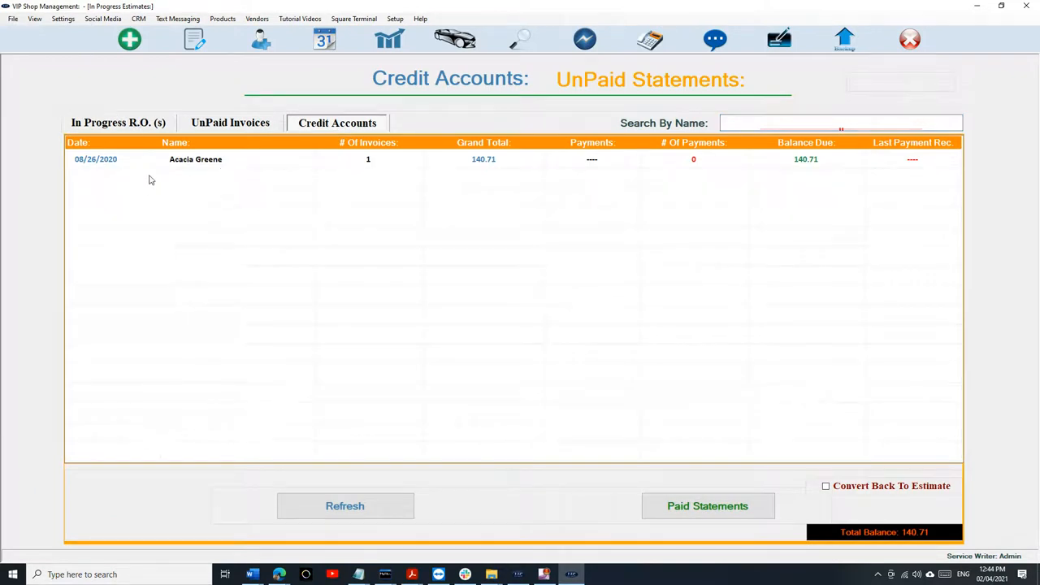
{"action": "mouse_move", "coordinate": [390, 197]}
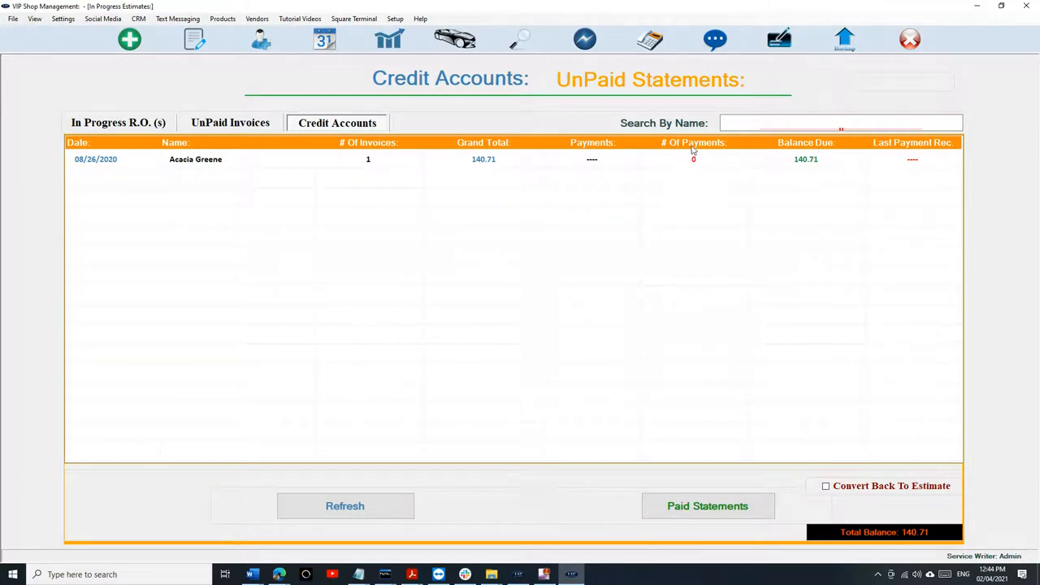
{"action": "mouse_move", "coordinate": [455, 129]}
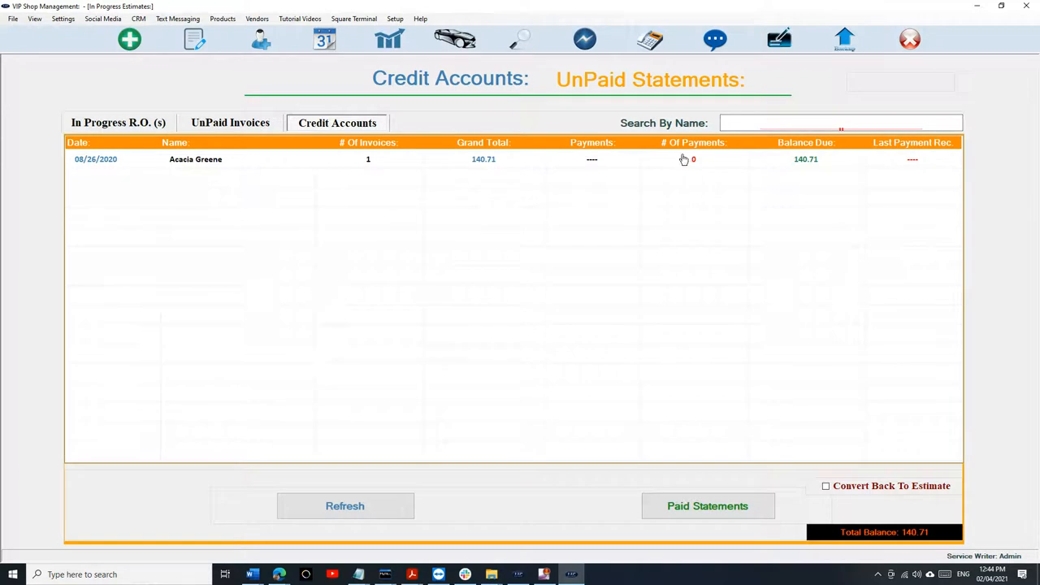
{"action": "mouse_move", "coordinate": [700, 180]}
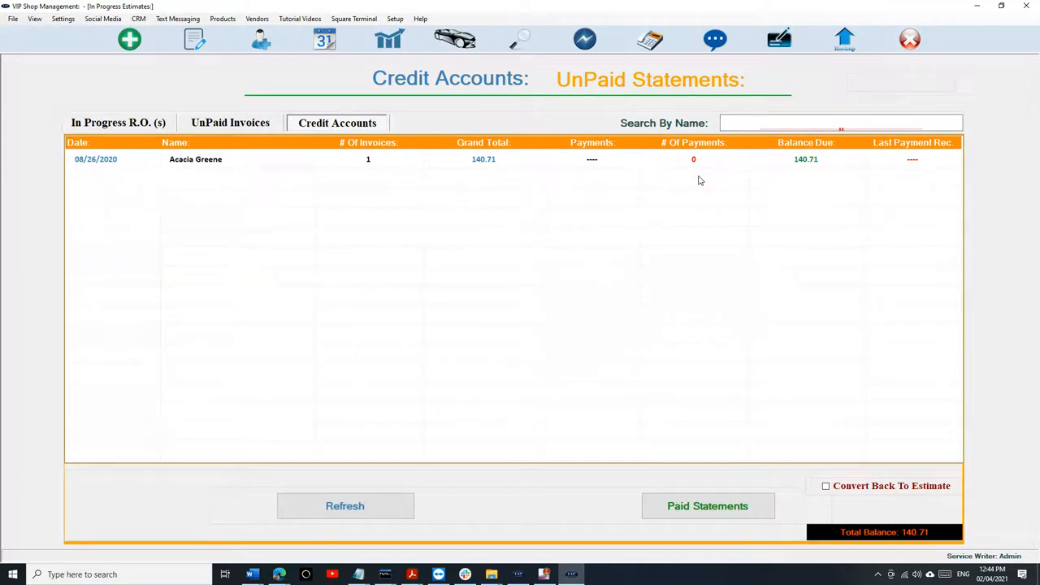
{"action": "mouse_move", "coordinate": [715, 168]}
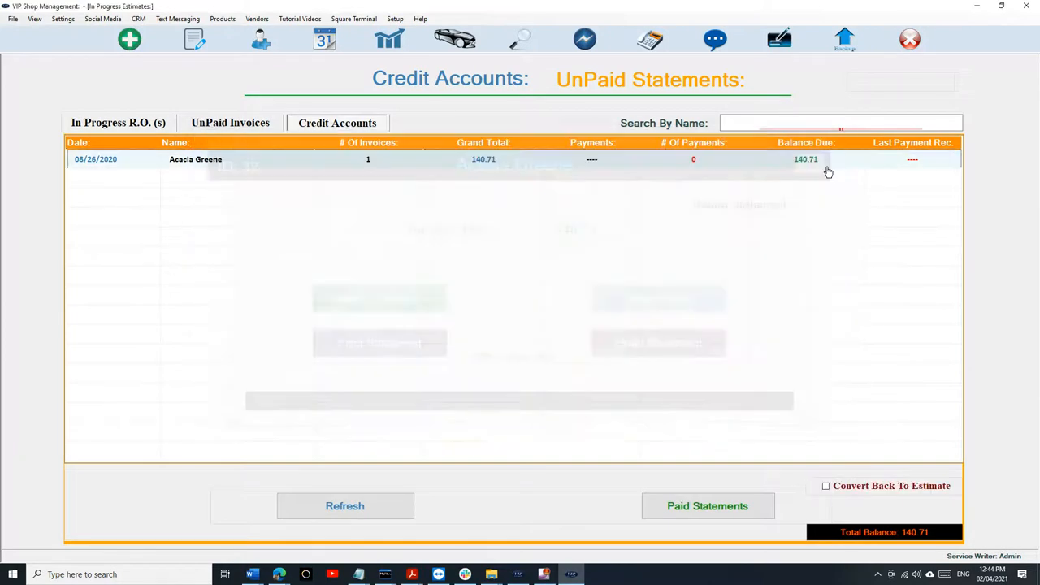
{"action": "left_click", "coordinate": [826, 486]}
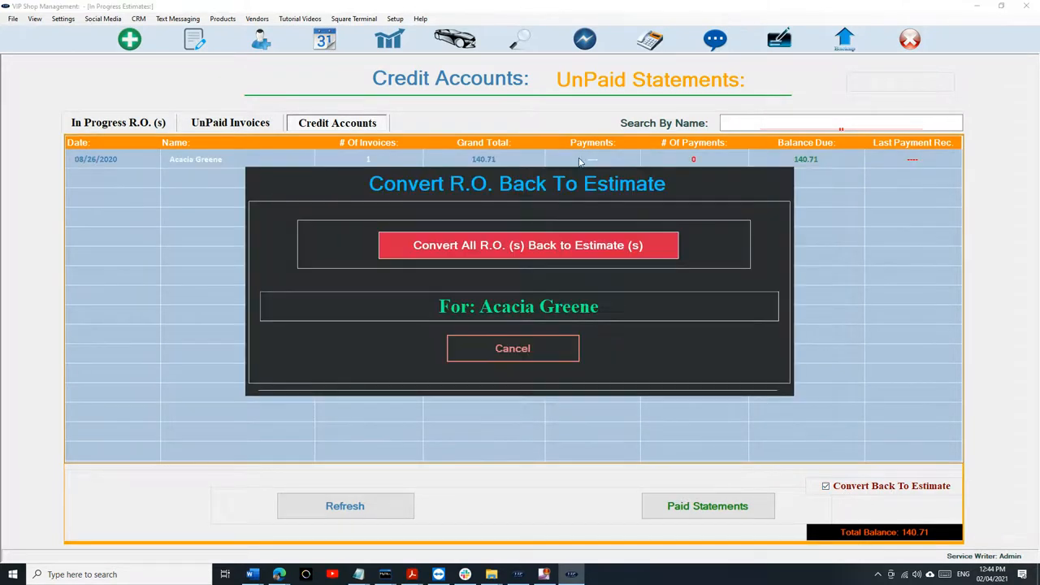
{"action": "left_click", "coordinate": [526, 245]}
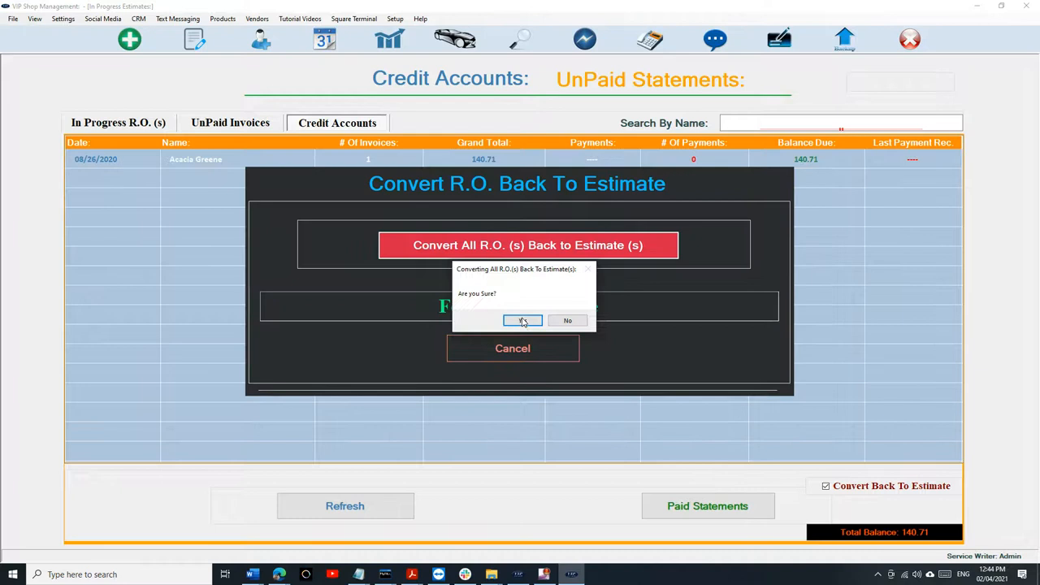
{"action": "left_click", "coordinate": [523, 320]}
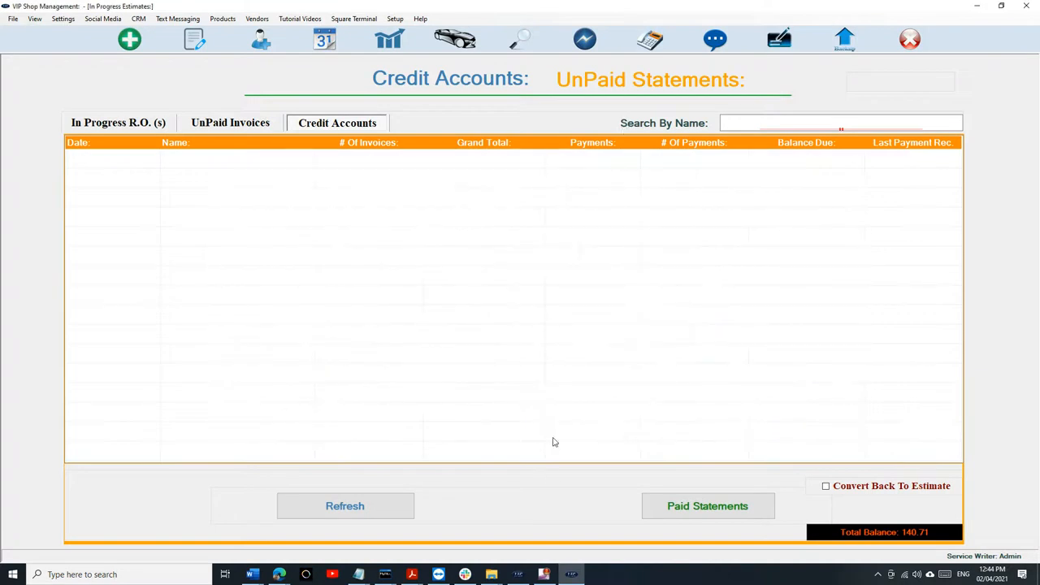
{"action": "mouse_move", "coordinate": [444, 319]}
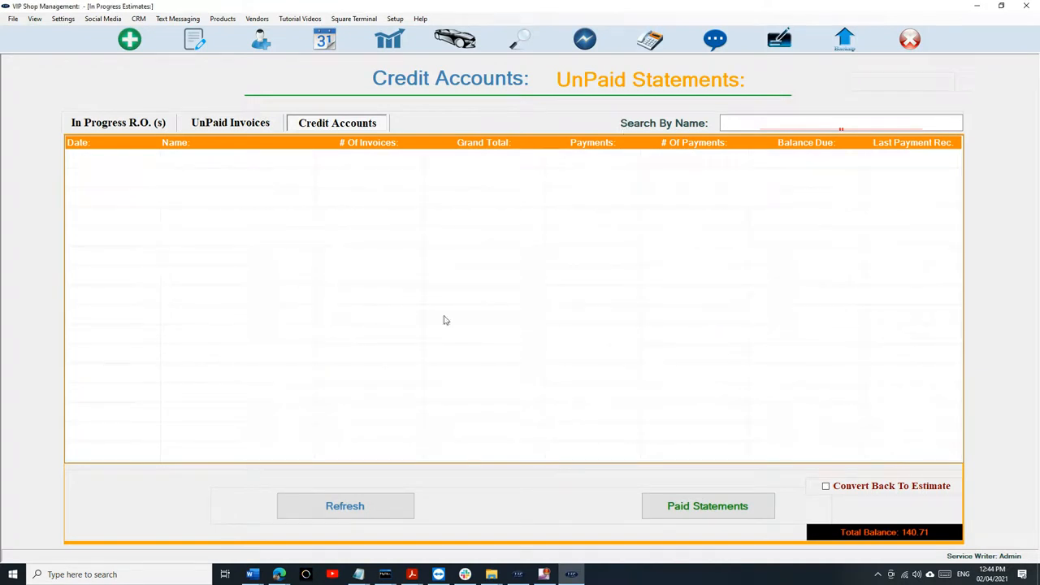
{"action": "left_click", "coordinate": [118, 122]}
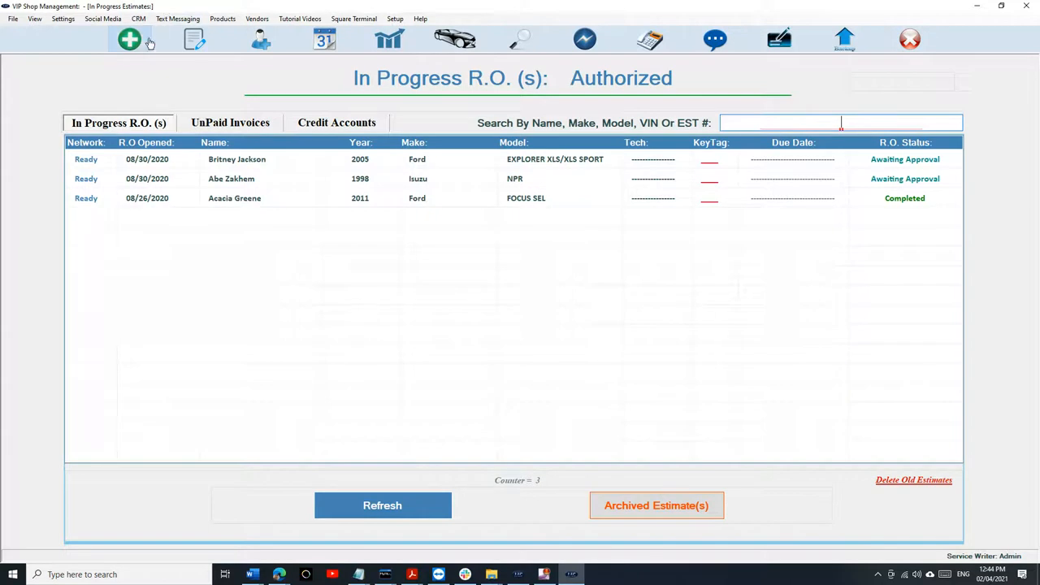
Start a blank new estimate, then open the VIP downloads page from Help
{"action": "left_click", "coordinate": [129, 39]}
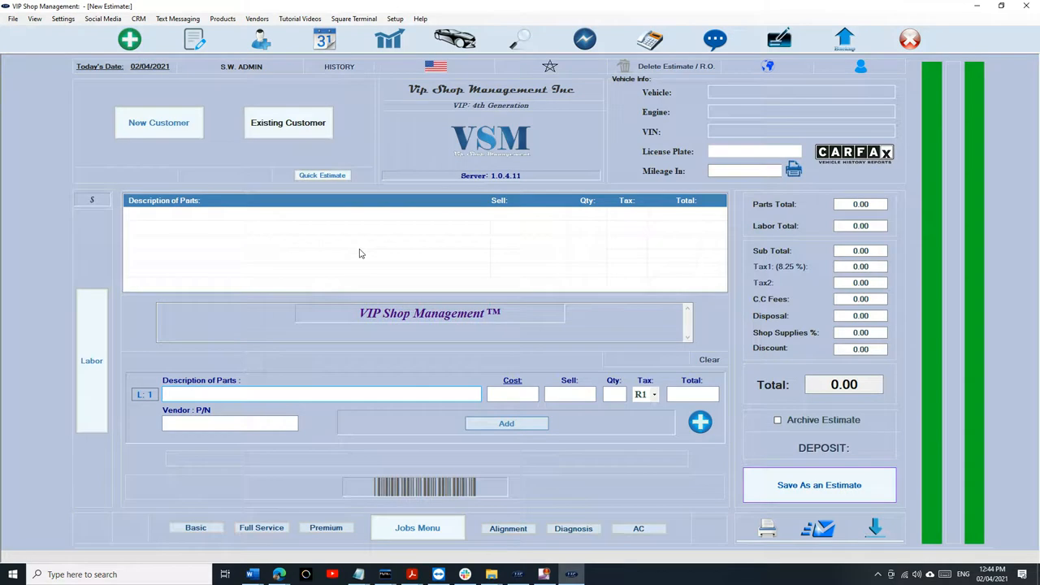
{"action": "mouse_move", "coordinate": [165, 184]}
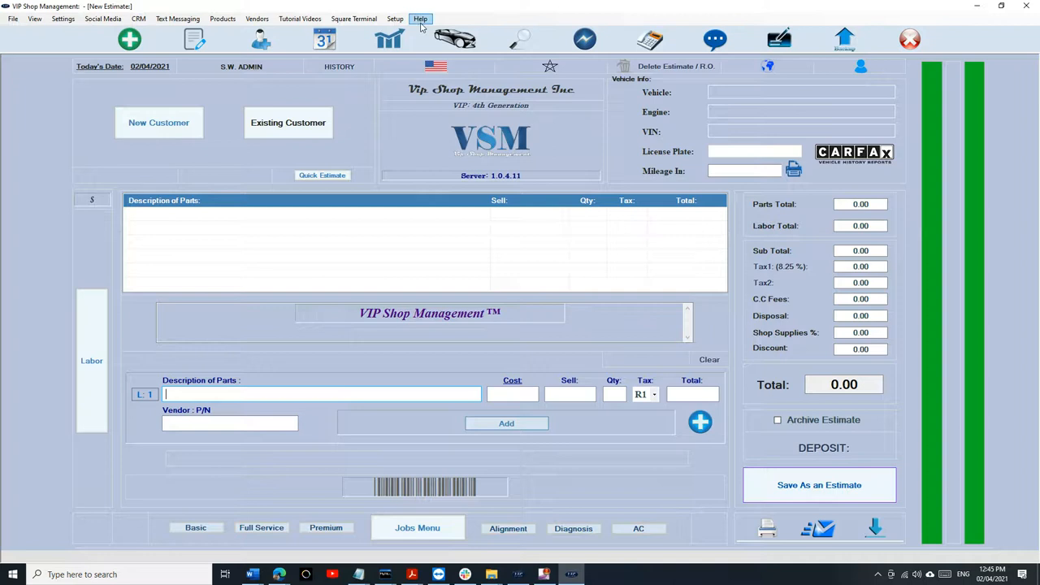
{"action": "left_click", "coordinate": [420, 18]}
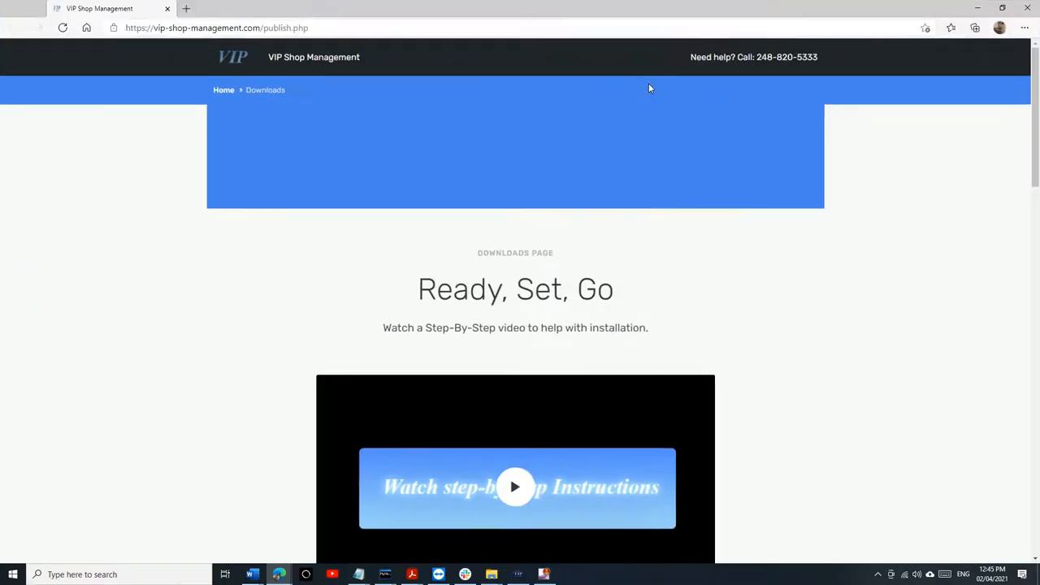
Scroll the publish page and download '3 _ Microsoft Edge Chrome Runtime'
{"action": "scroll", "scroll_direction": "down", "scroll_amount": 3}
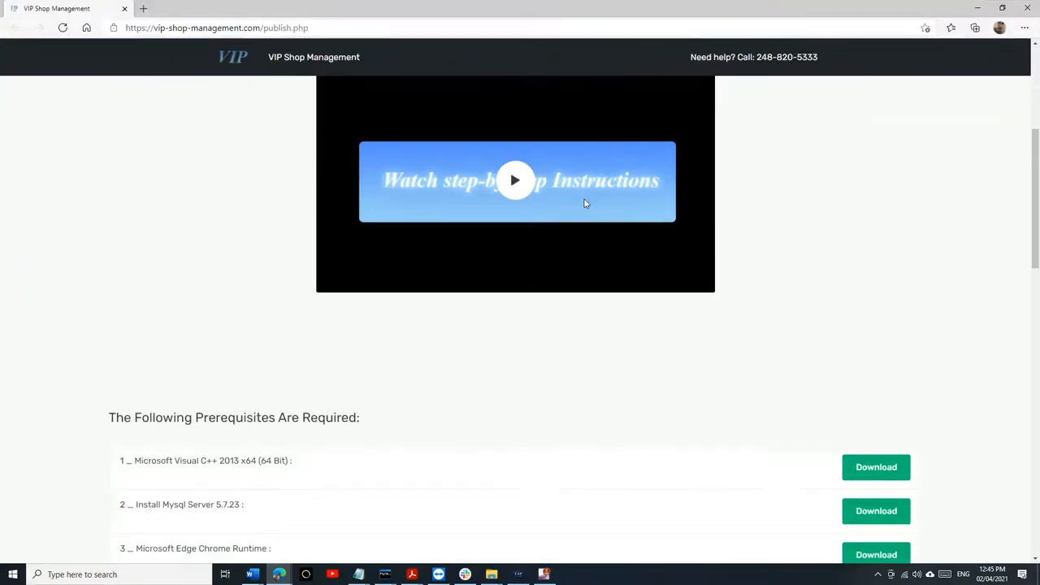
{"action": "scroll", "scroll_direction": "down", "scroll_amount": 3}
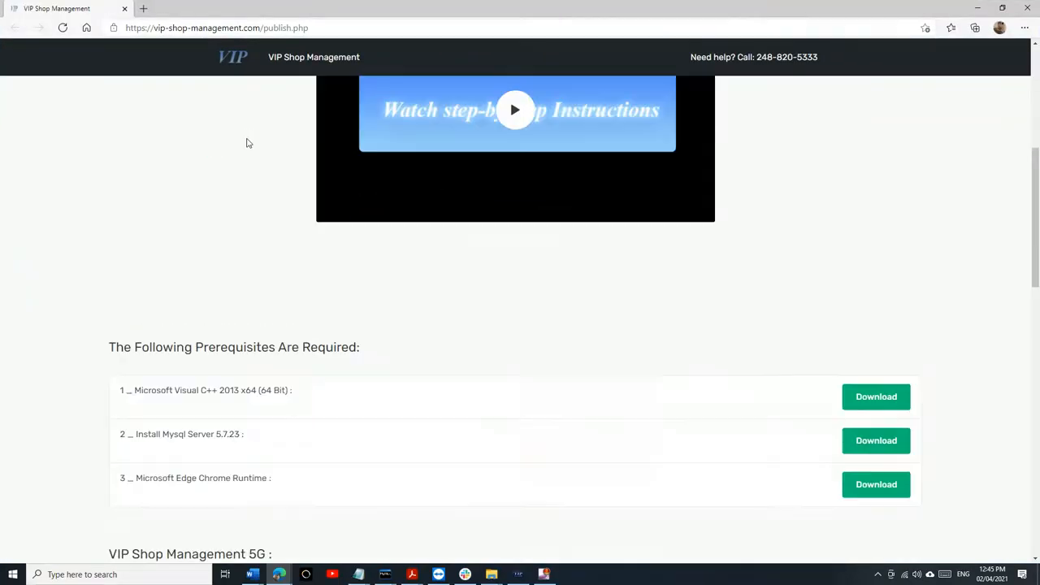
{"action": "scroll", "scroll_direction": "down", "scroll_amount": 3}
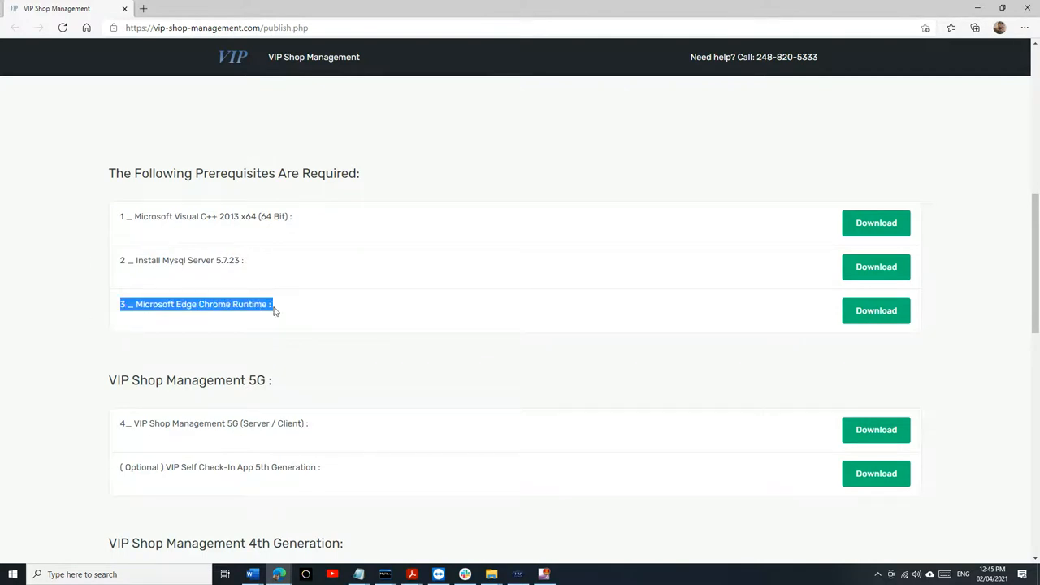
{"action": "left_click", "coordinate": [179, 315]}
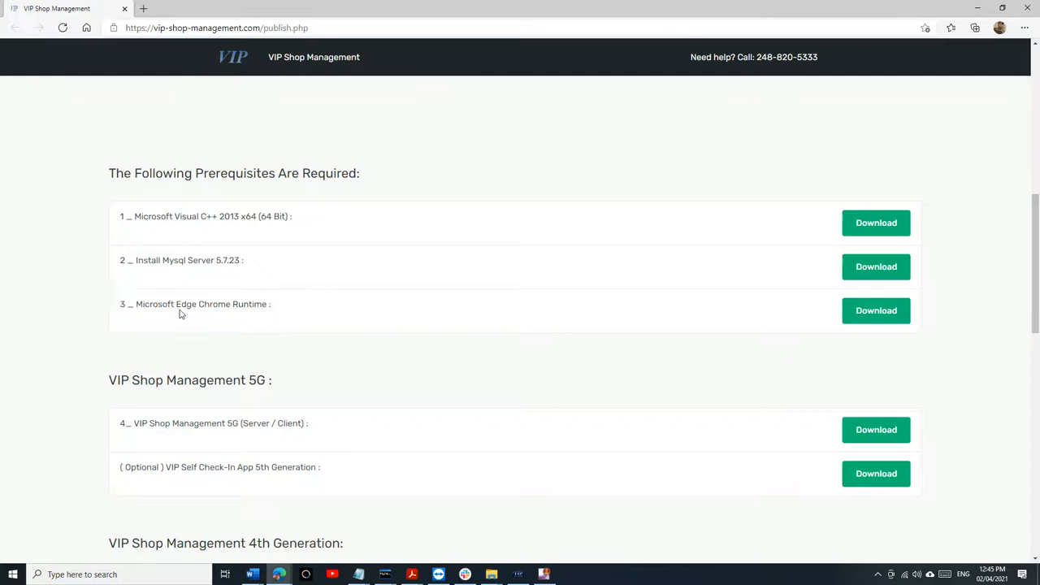
{"action": "scroll", "scroll_direction": "down", "scroll_amount": 3}
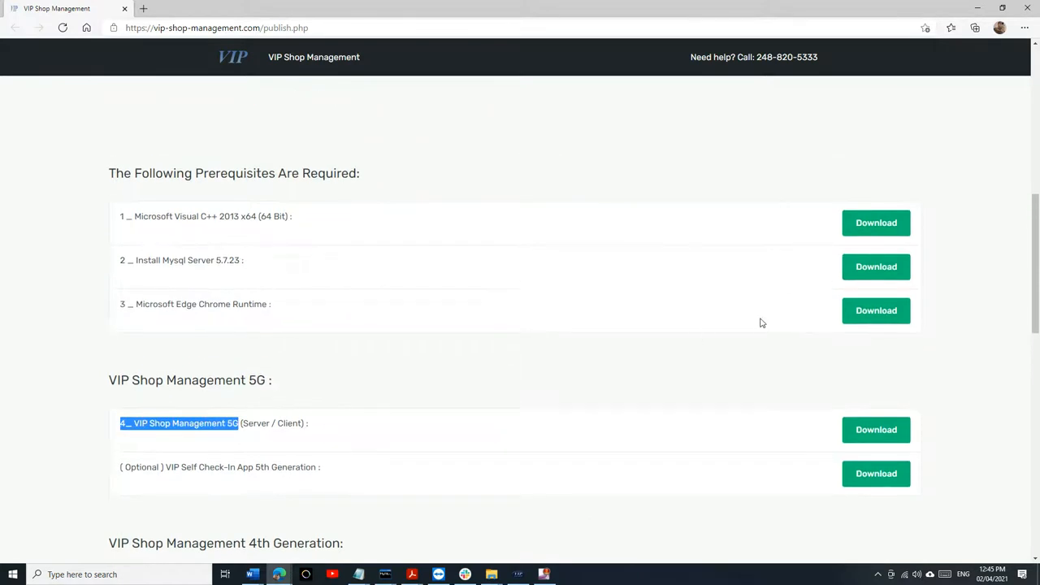
{"action": "left_click", "coordinate": [876, 310]}
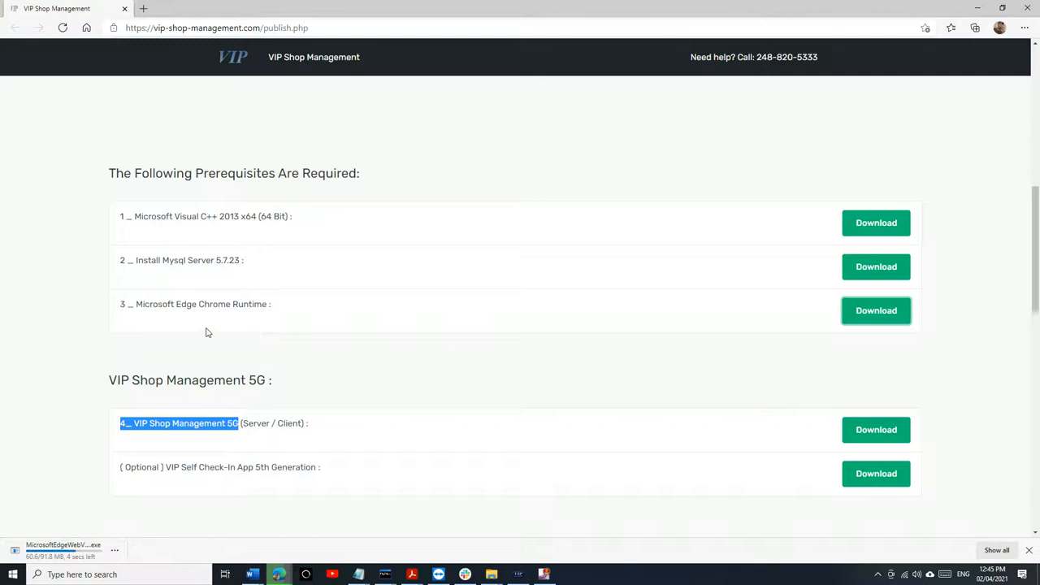
{"action": "mouse_move", "coordinate": [233, 320]}
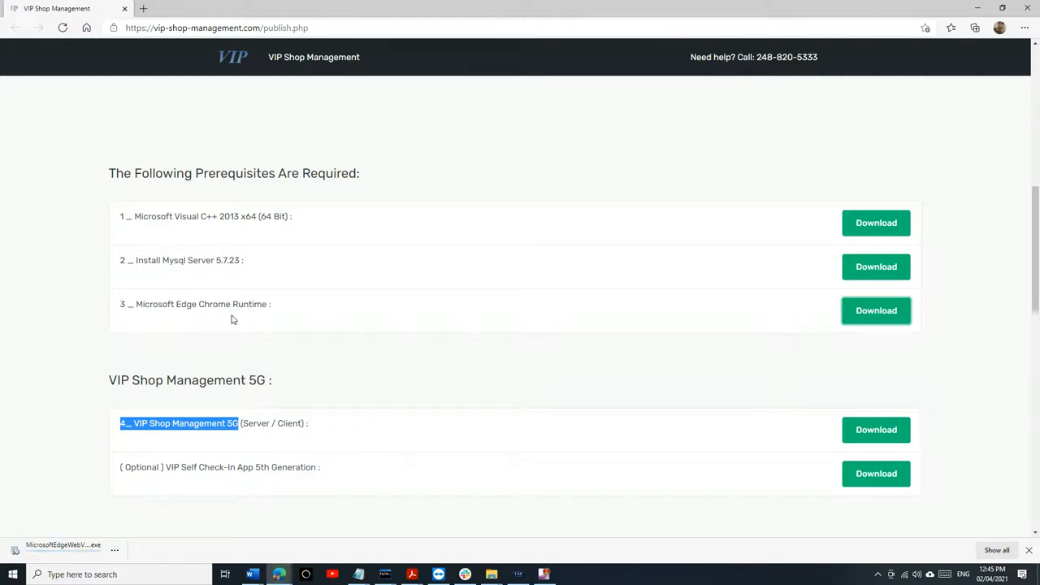
{"action": "mouse_move", "coordinate": [105, 520]}
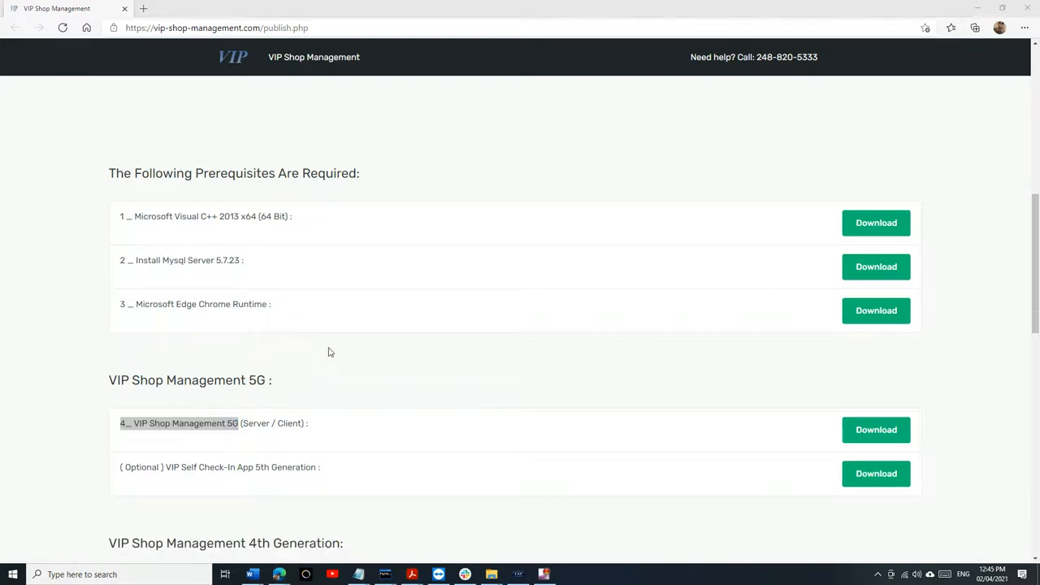
{"action": "mouse_move", "coordinate": [337, 354]}
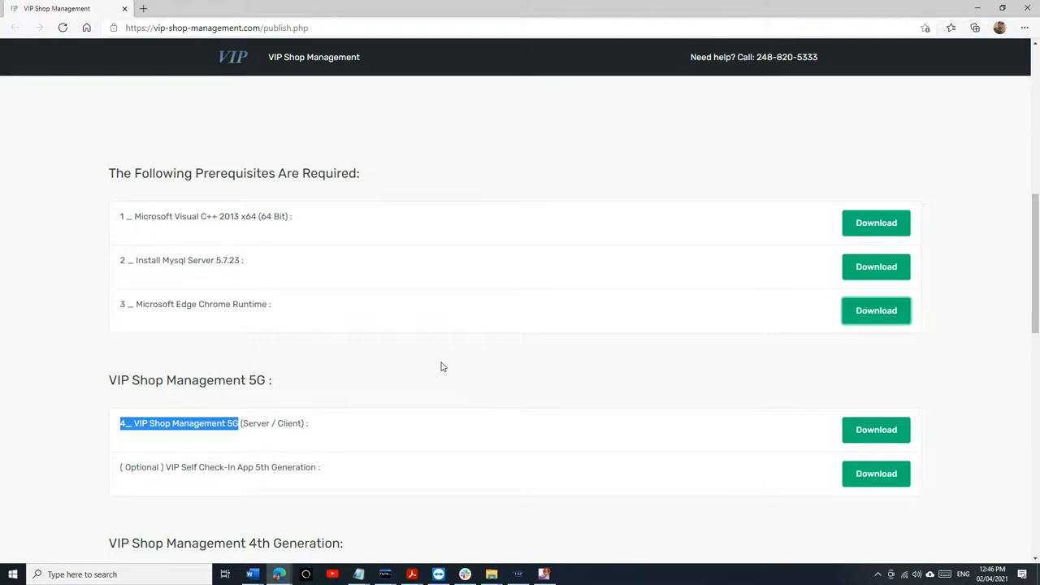
Dismiss the newer-Edge notice, then download and open VIP Shop Management 5G (Server / Client)
{"action": "left_click", "coordinate": [876, 310]}
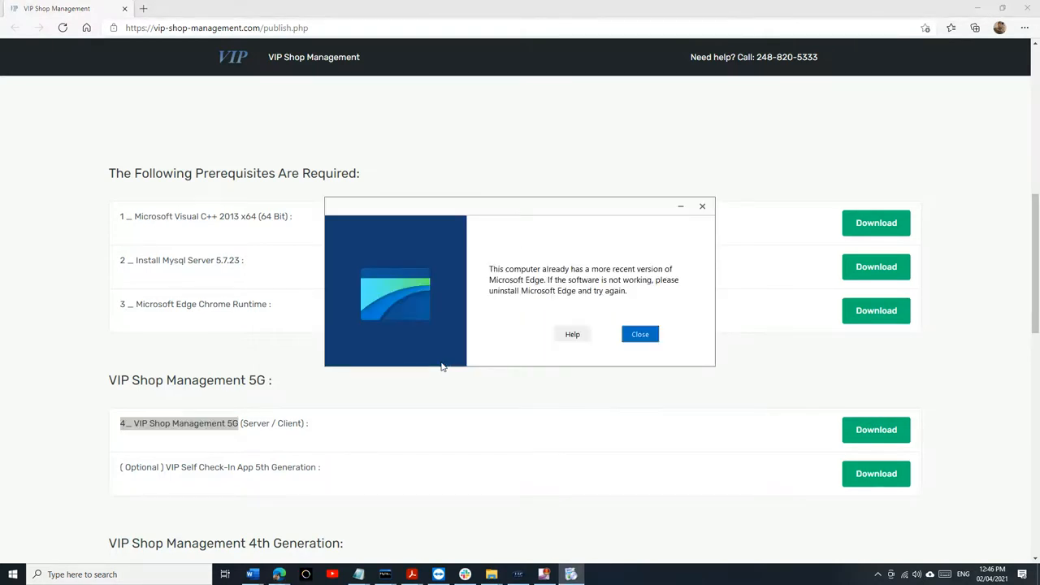
{"action": "mouse_move", "coordinate": [585, 283]}
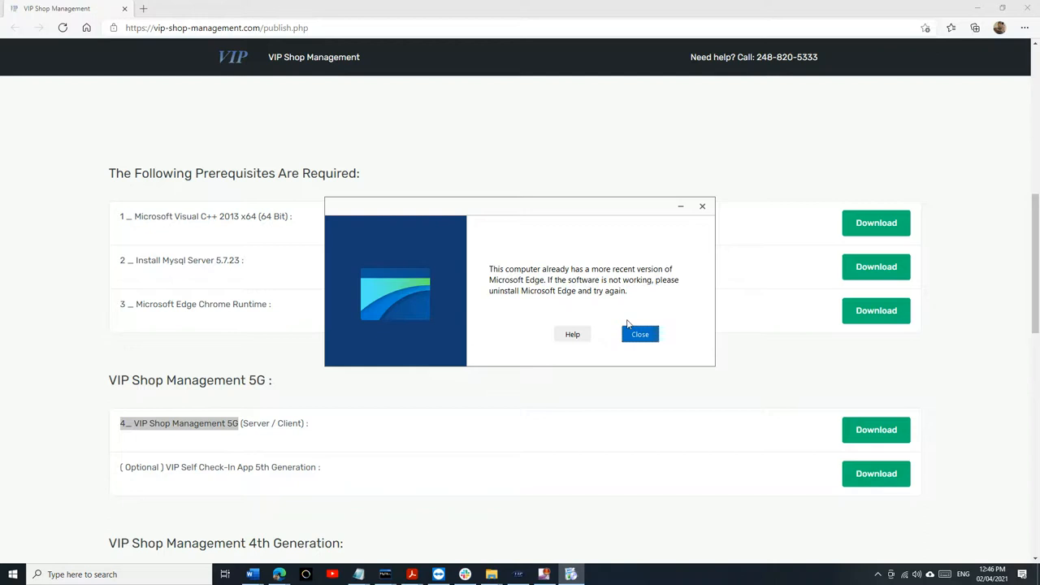
{"action": "left_click", "coordinate": [640, 334]}
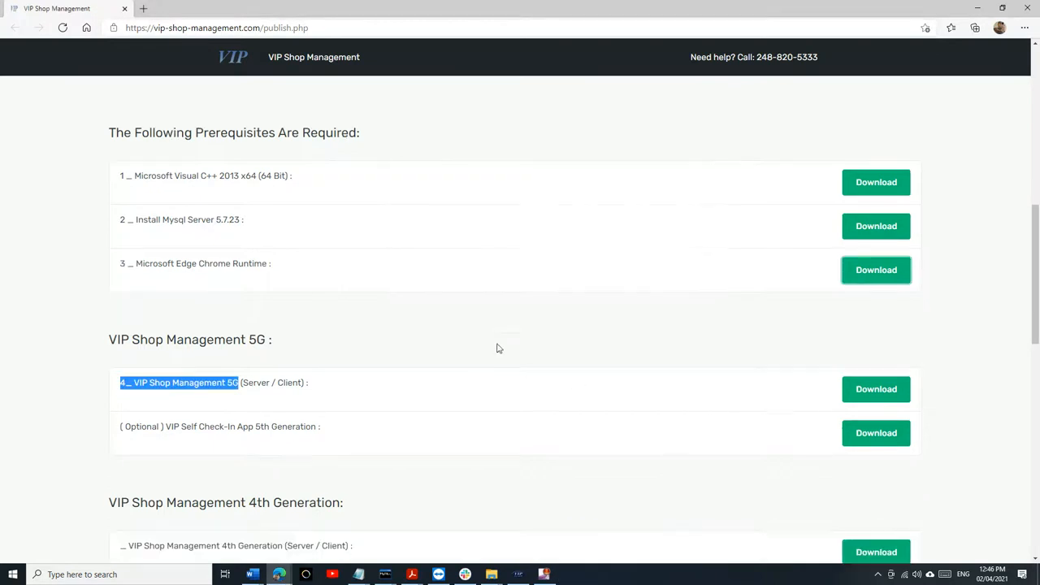
{"action": "scroll", "scroll_direction": "down", "scroll_amount": 3}
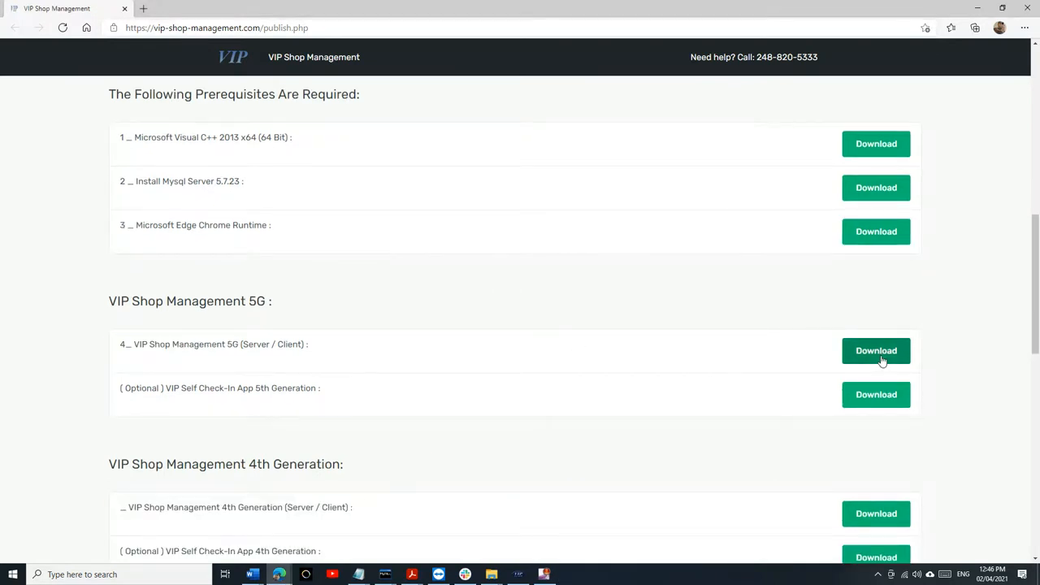
{"action": "left_click", "coordinate": [876, 350]}
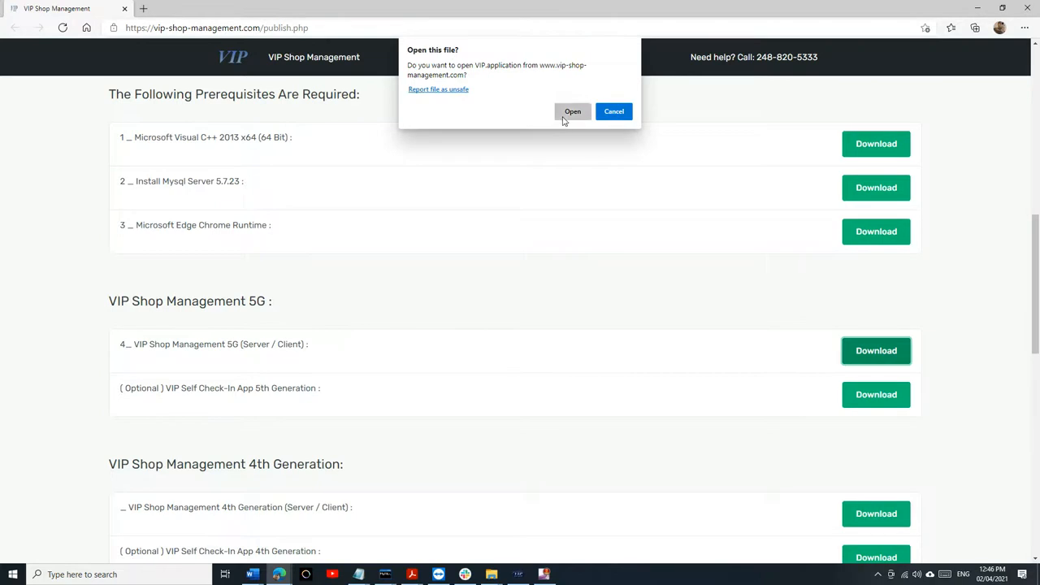
{"action": "left_click", "coordinate": [573, 111]}
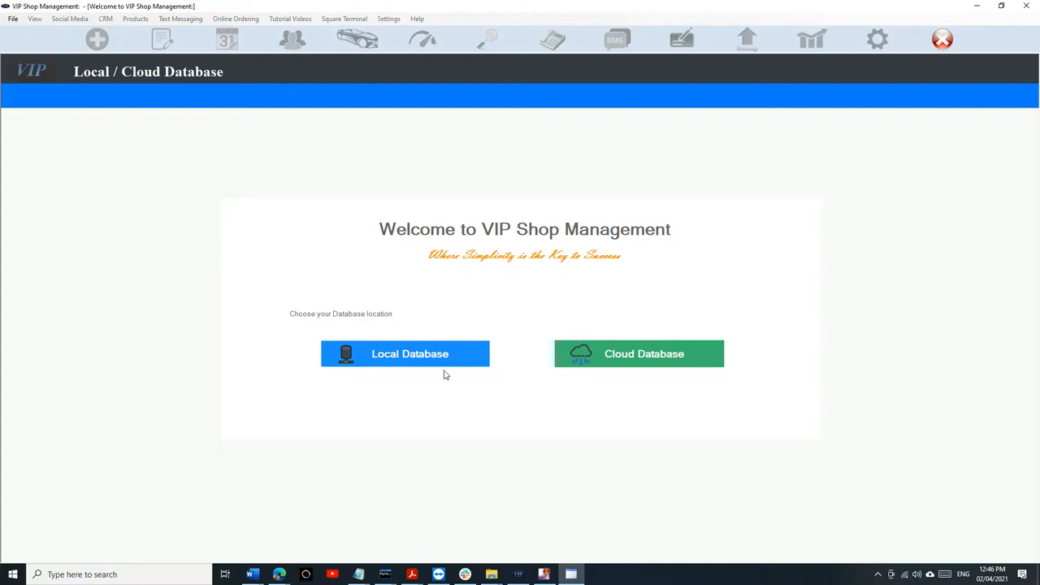
{"action": "mouse_move", "coordinate": [454, 365]}
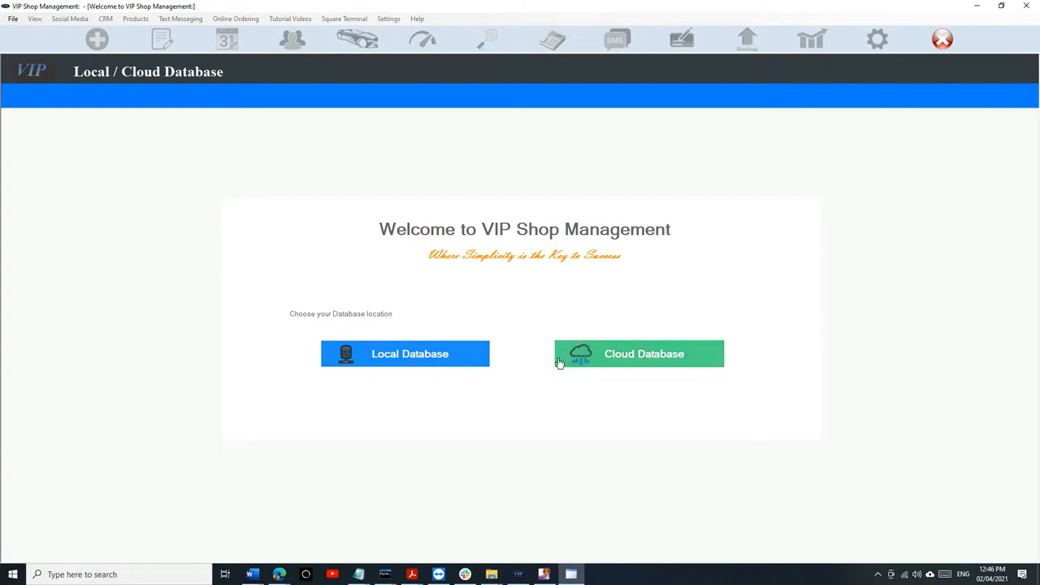
{"action": "mouse_move", "coordinate": [724, 142]}
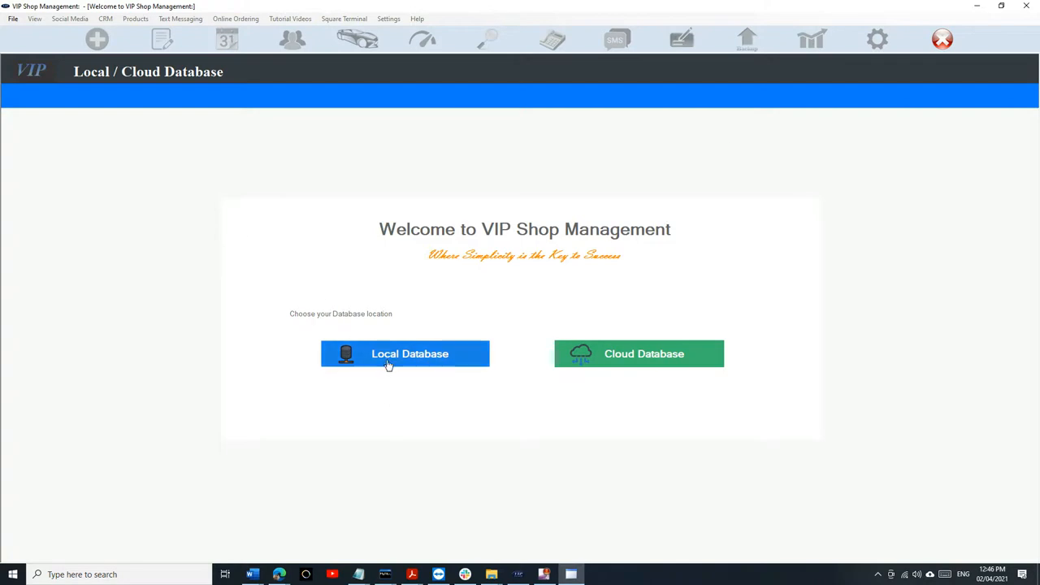
{"action": "mouse_move", "coordinate": [612, 360]}
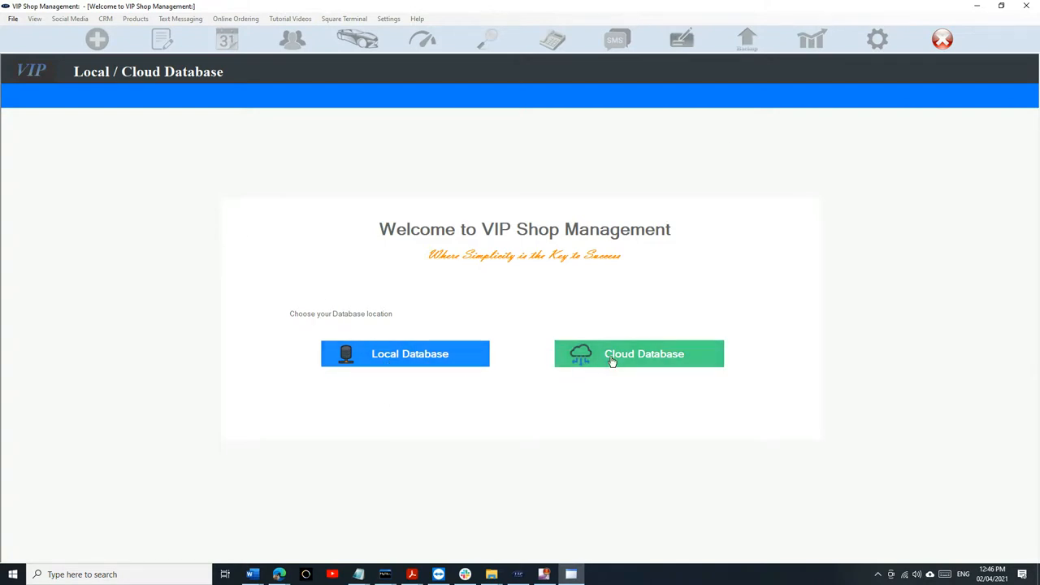
{"action": "mouse_move", "coordinate": [389, 360]}
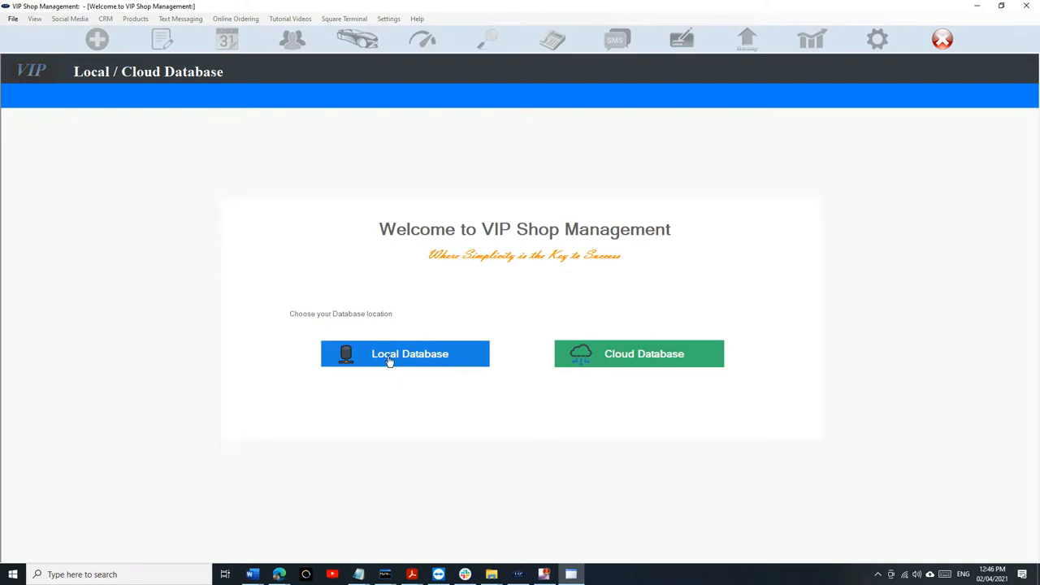
Choose Local Database, accept the terms, confirm Server Installation and save the MySQL password
{"action": "left_click", "coordinate": [405, 353]}
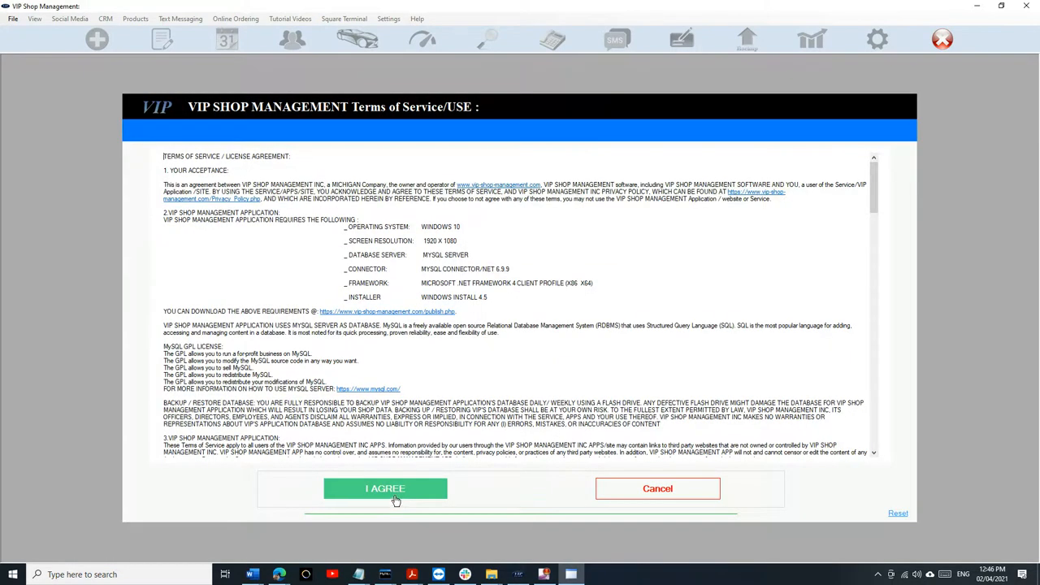
{"action": "left_click", "coordinate": [384, 488]}
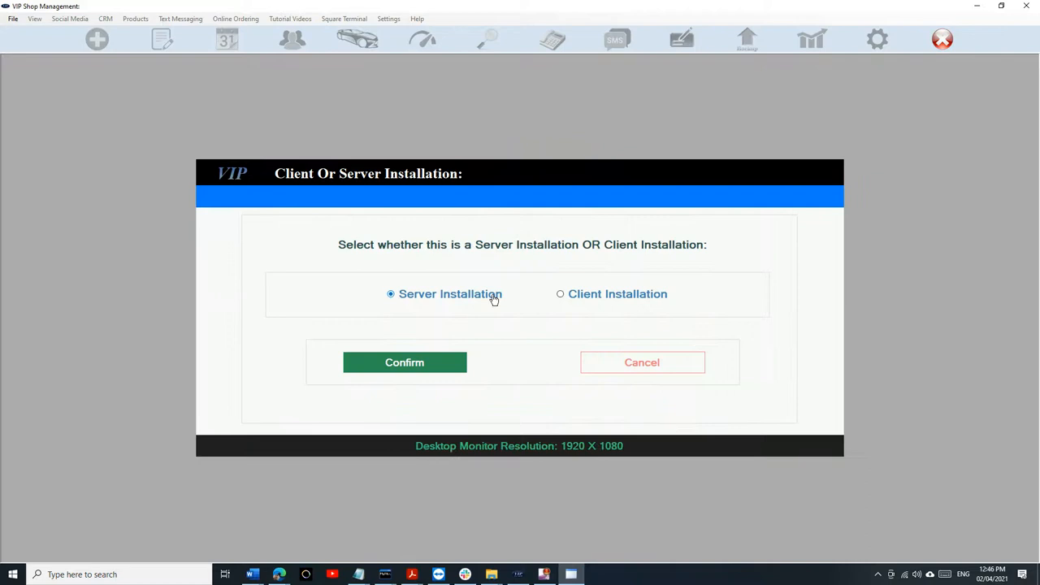
{"action": "mouse_move", "coordinate": [431, 303]}
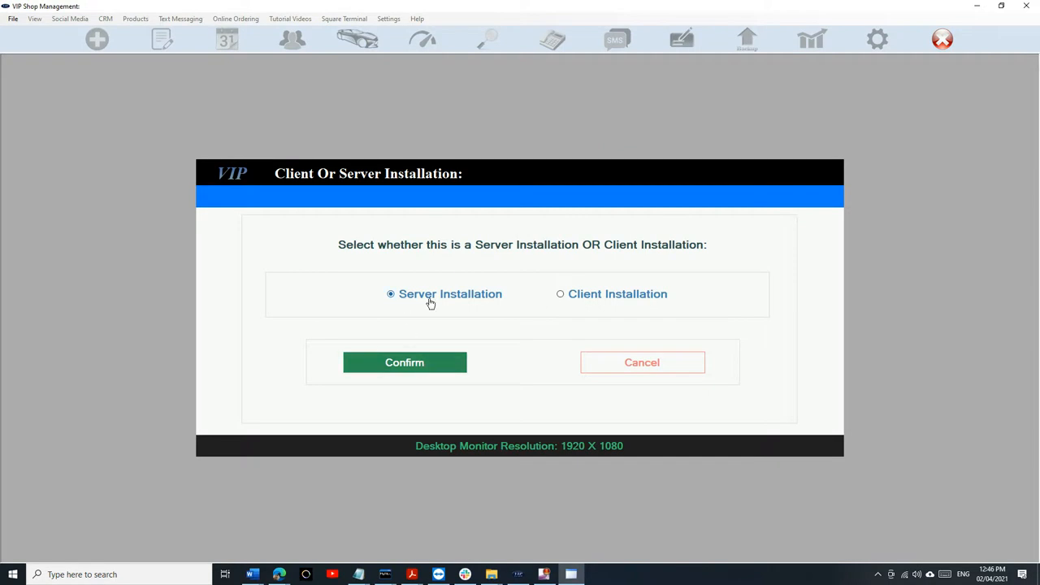
{"action": "left_click", "coordinate": [405, 362]}
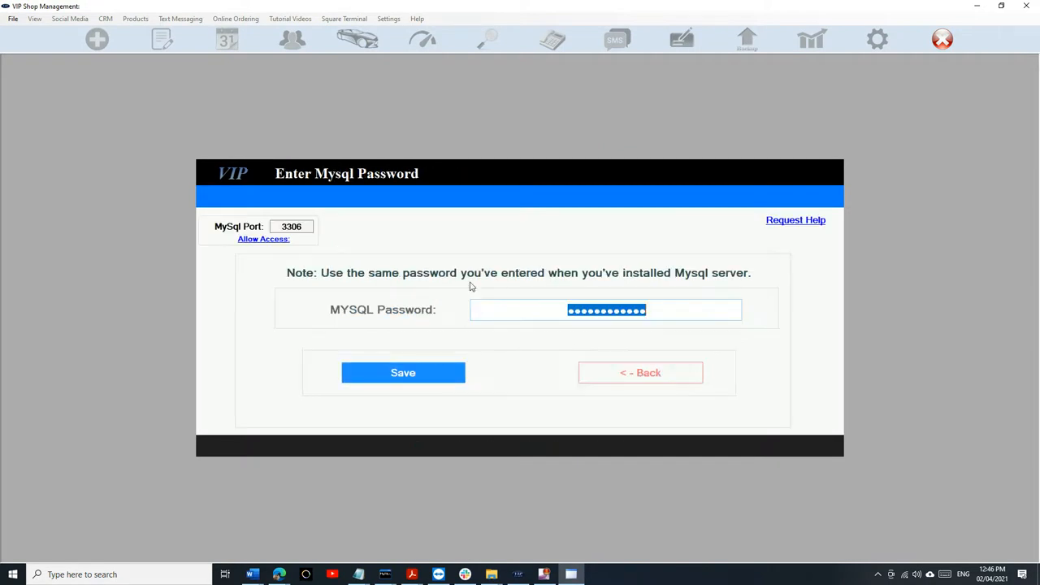
{"action": "mouse_move", "coordinate": [535, 333]}
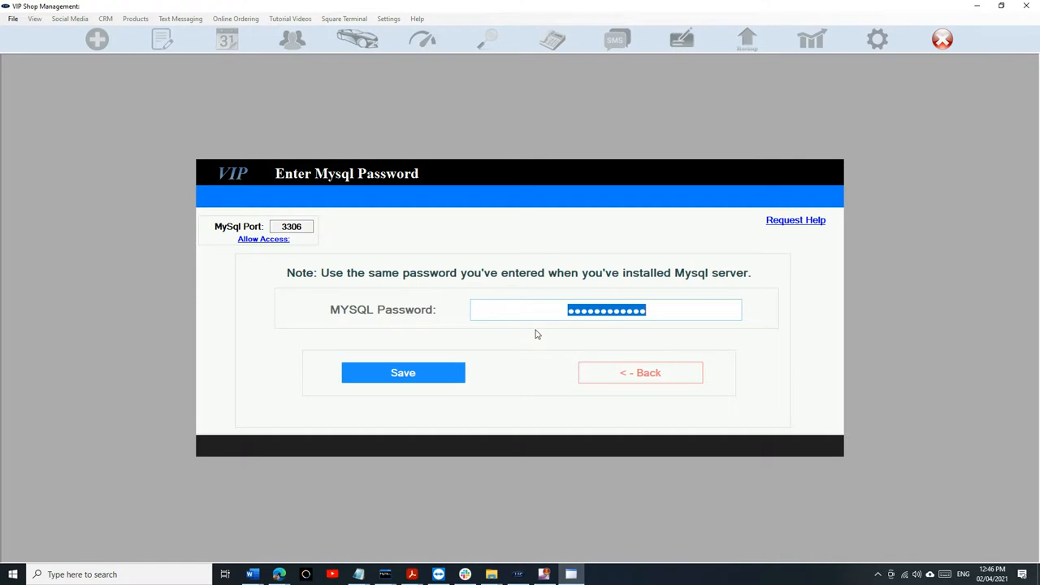
{"action": "mouse_move", "coordinate": [452, 352]}
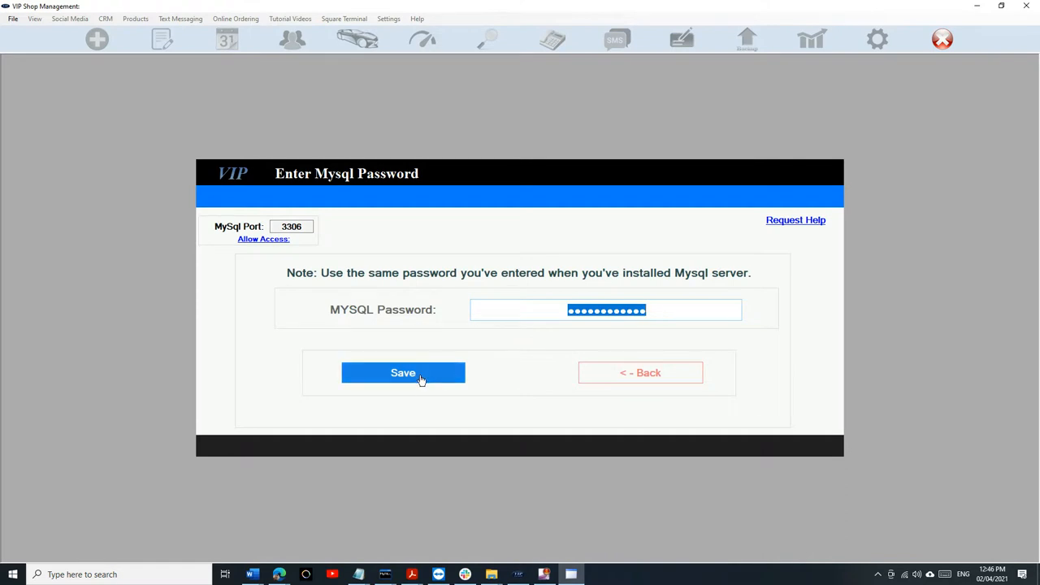
{"action": "left_click", "coordinate": [403, 372]}
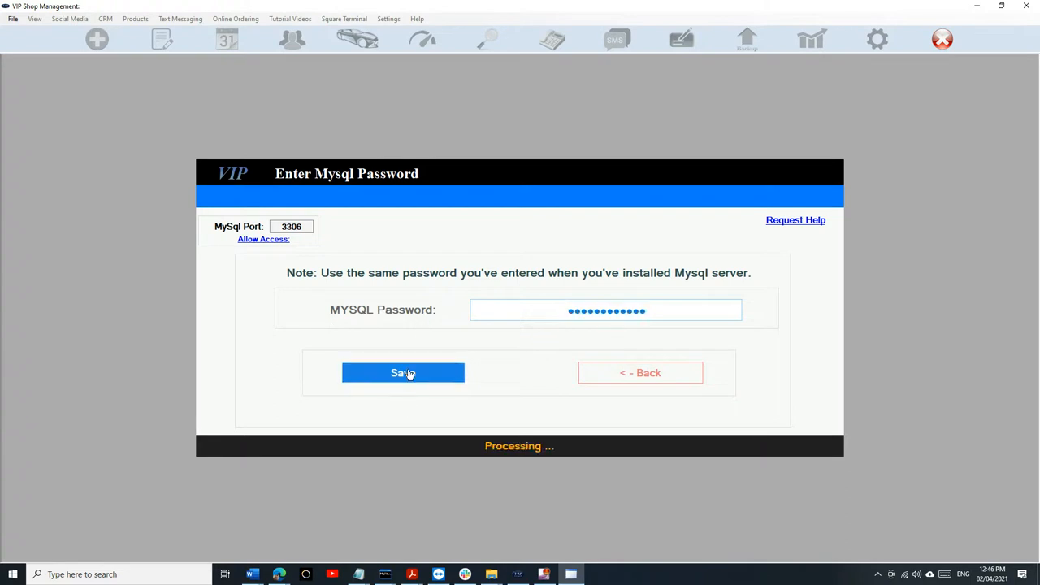
{"action": "left_click", "coordinate": [402, 372]}
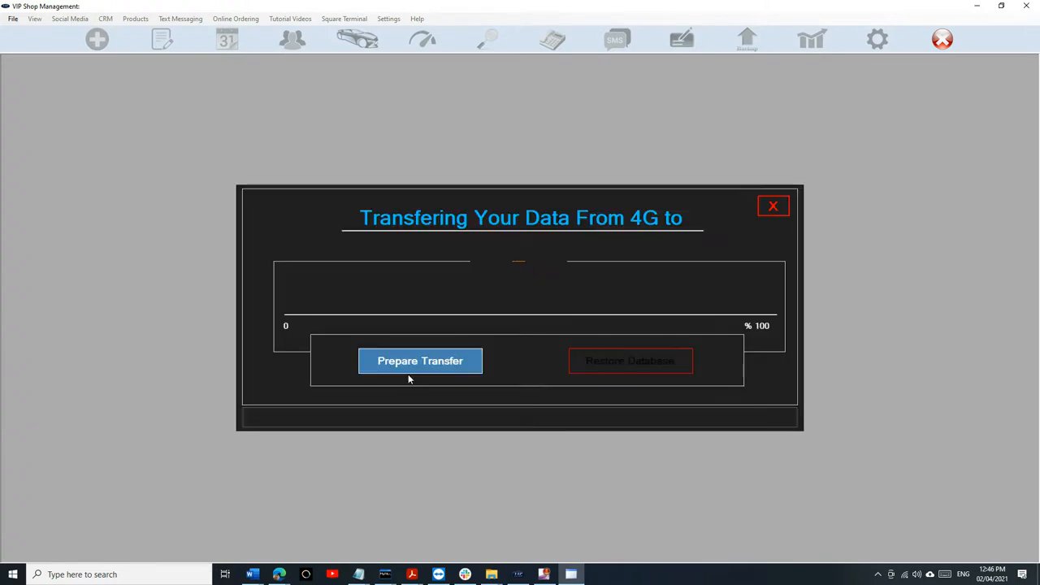
{"action": "mouse_move", "coordinate": [410, 238]}
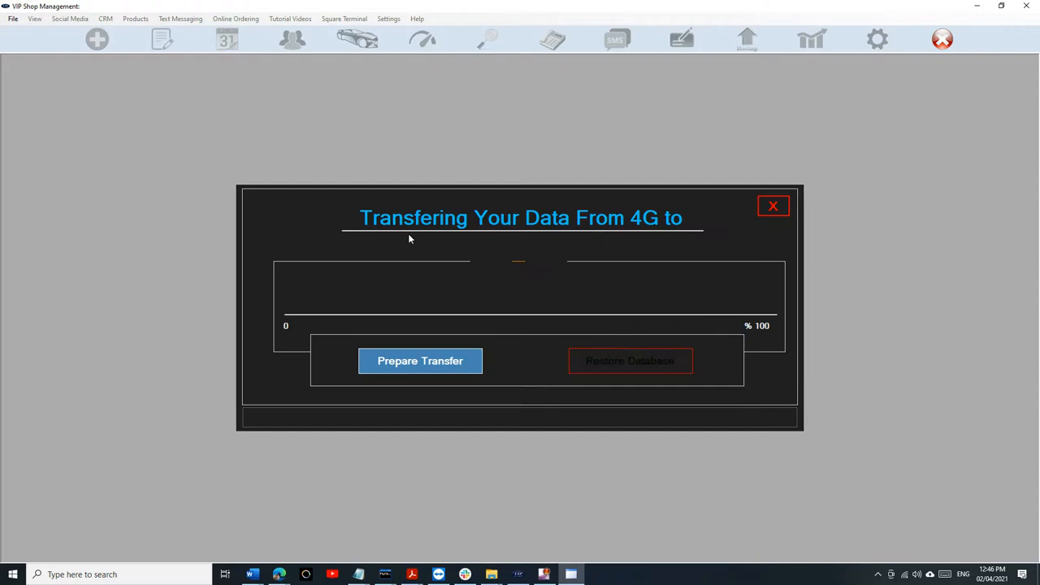
{"action": "mouse_move", "coordinate": [593, 231]}
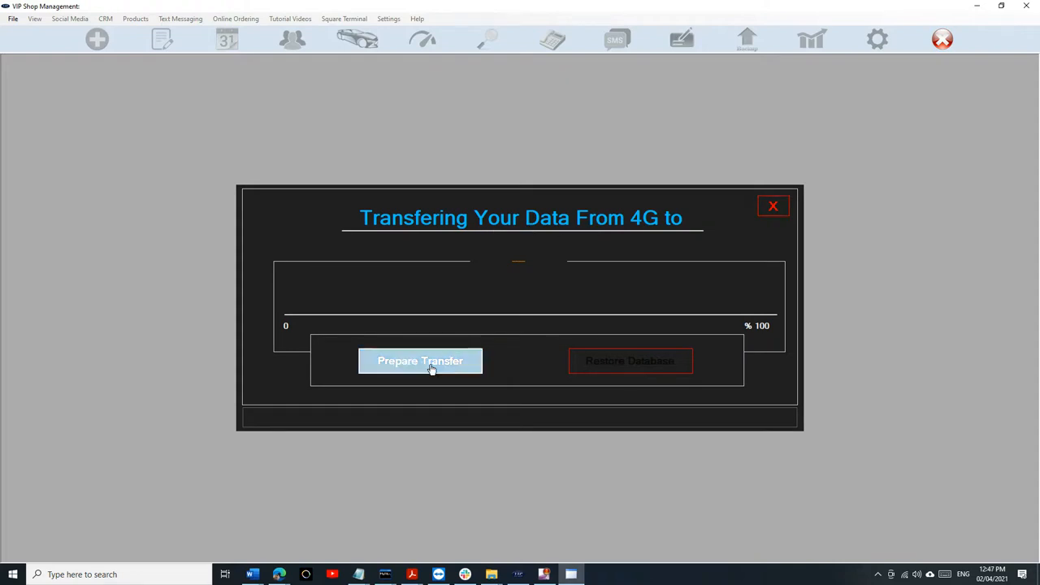
Create the 5G database and transfer the 4G data until 'Successfully Transfered' appears
{"action": "left_click", "coordinate": [420, 361]}
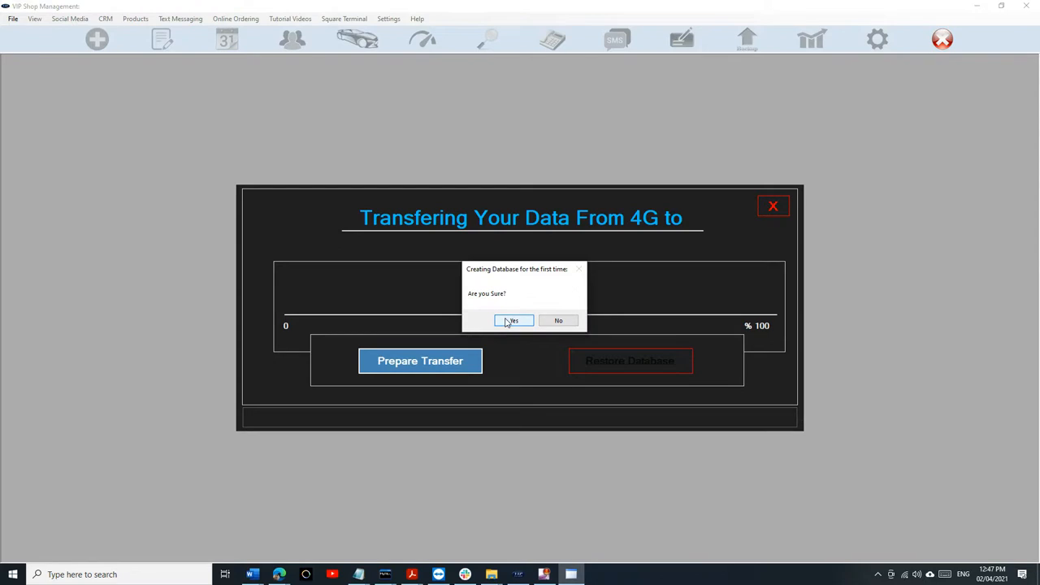
{"action": "left_click", "coordinate": [512, 321]}
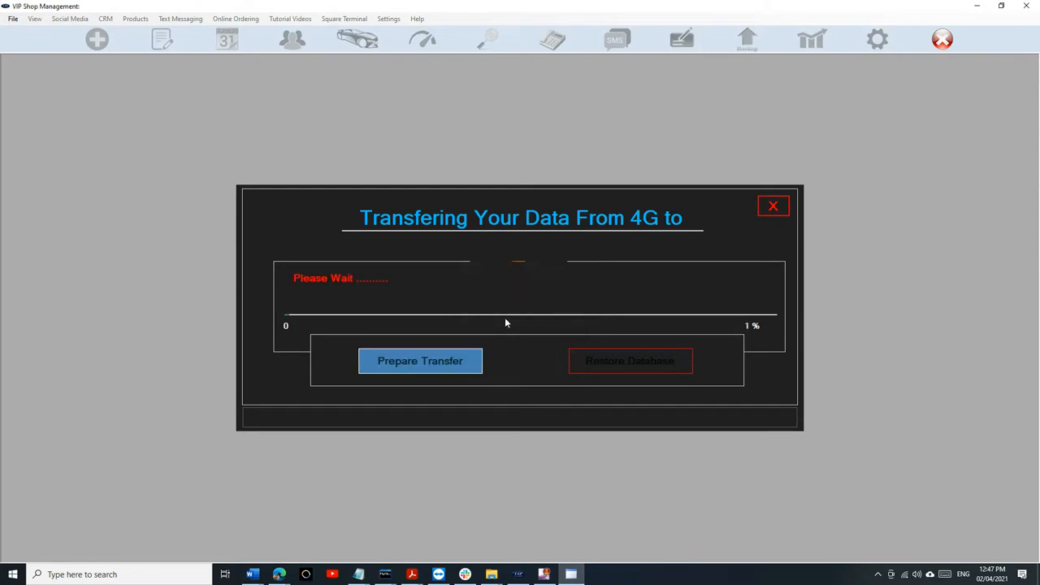
{"action": "left_click", "coordinate": [419, 360]}
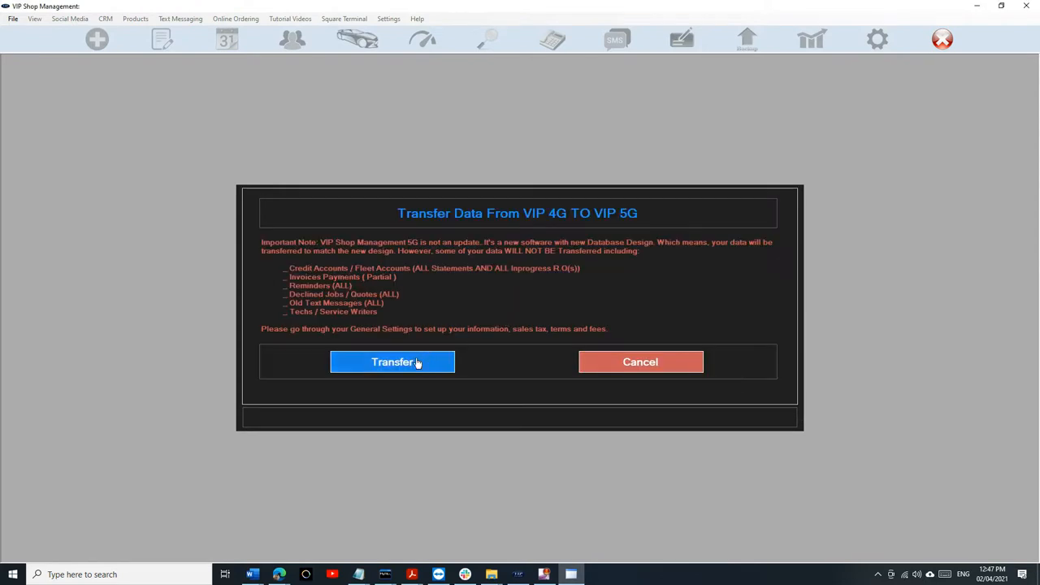
{"action": "left_click", "coordinate": [391, 362]}
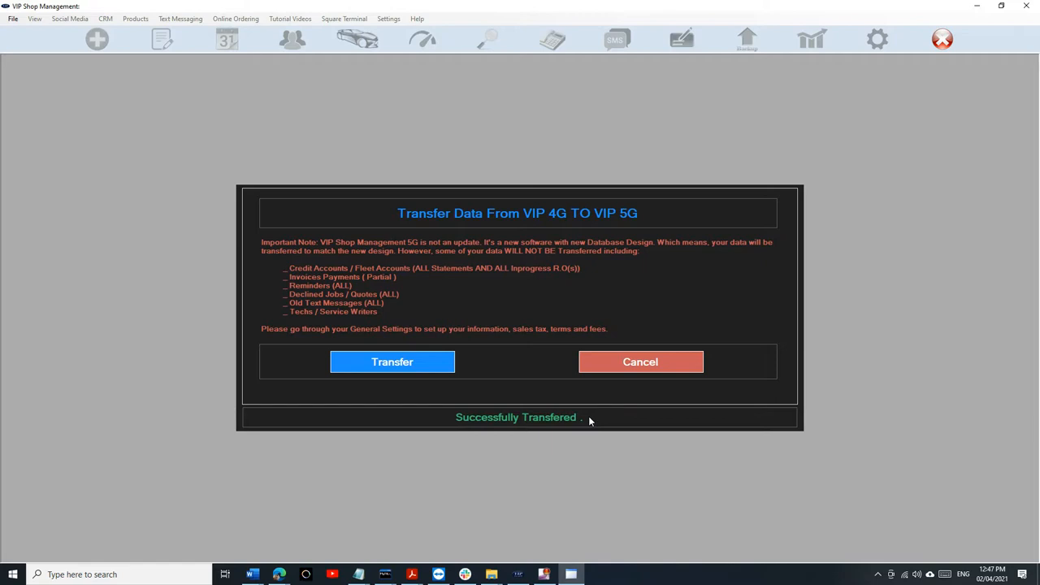
{"action": "left_click", "coordinate": [392, 361]}
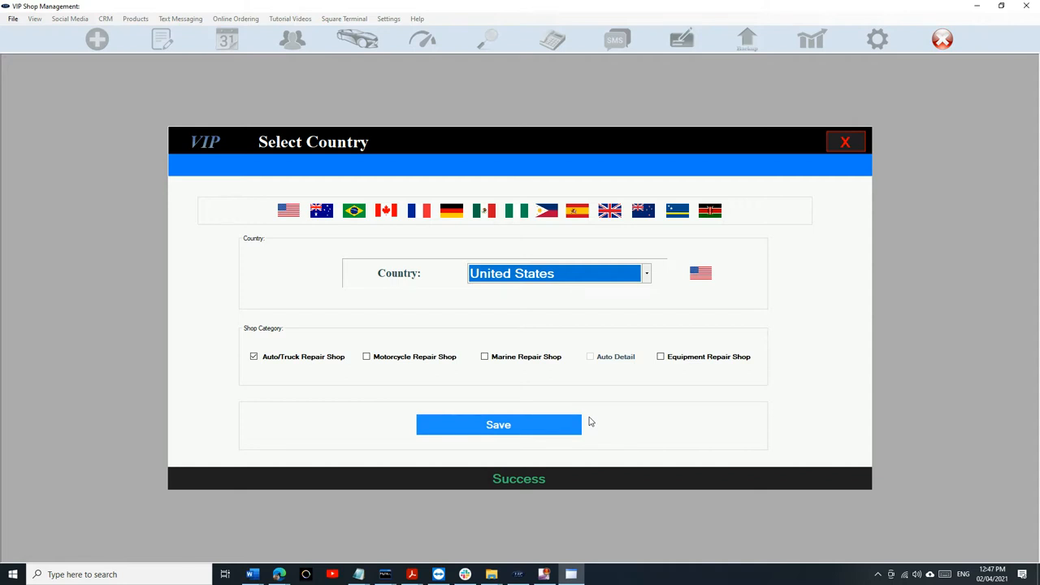
{"action": "mouse_move", "coordinate": [525, 302]}
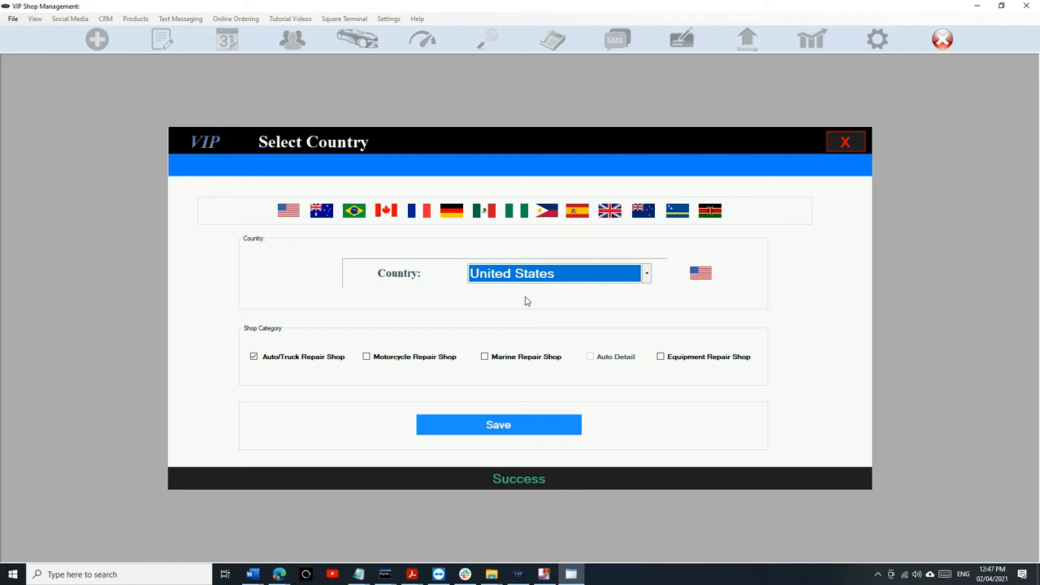
Continue past the country settings, shop information and Gmail account setup screens
{"action": "left_click", "coordinate": [498, 424]}
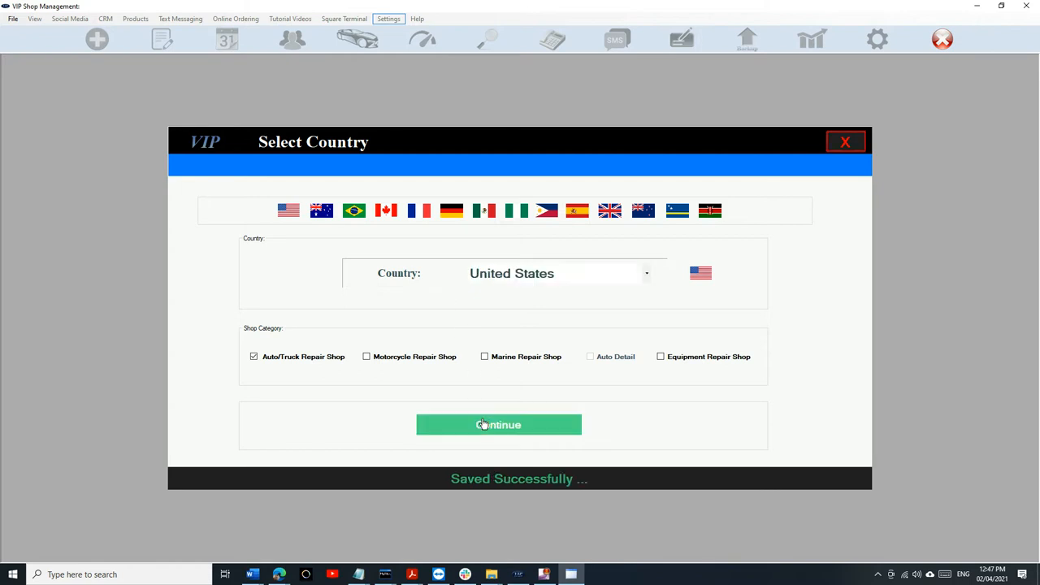
{"action": "left_click", "coordinate": [499, 424]}
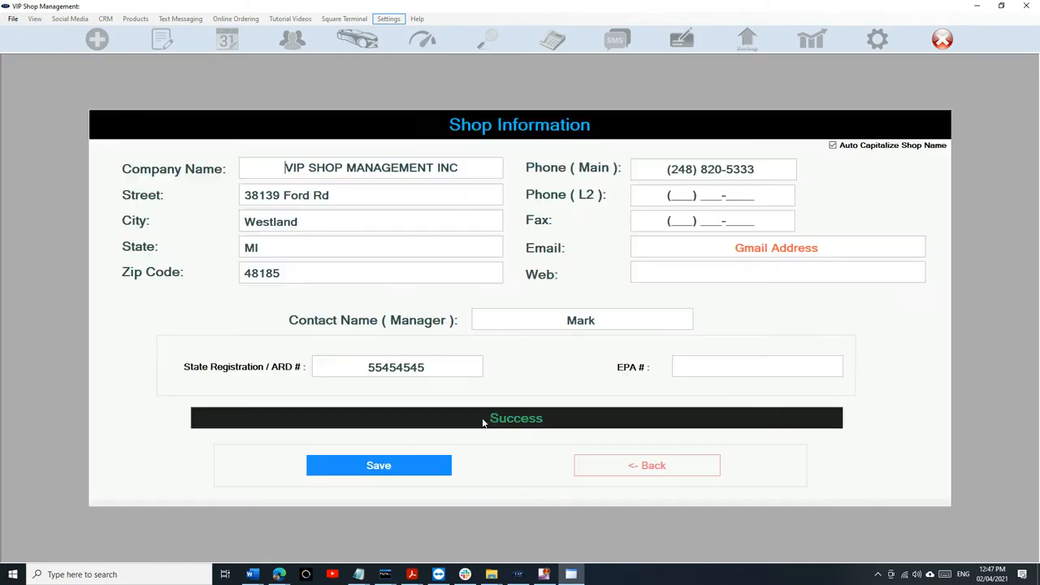
{"action": "left_click", "coordinate": [776, 248]}
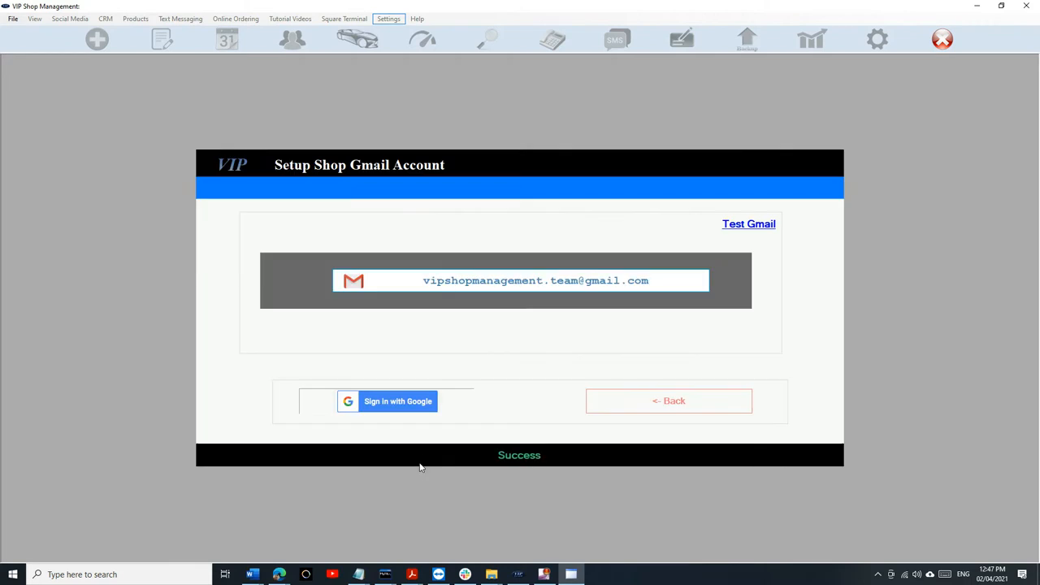
{"action": "left_click", "coordinate": [668, 401]}
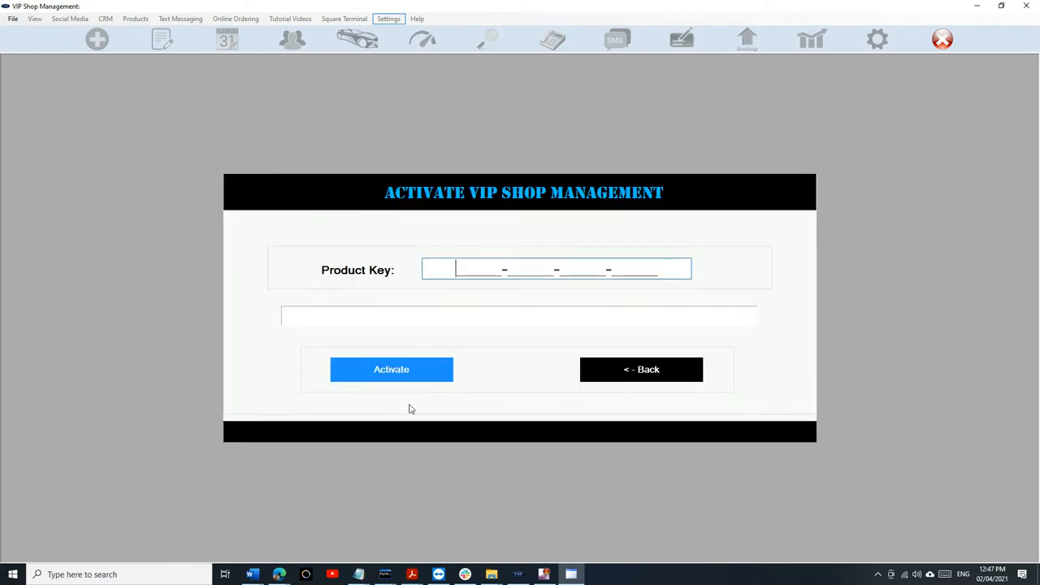
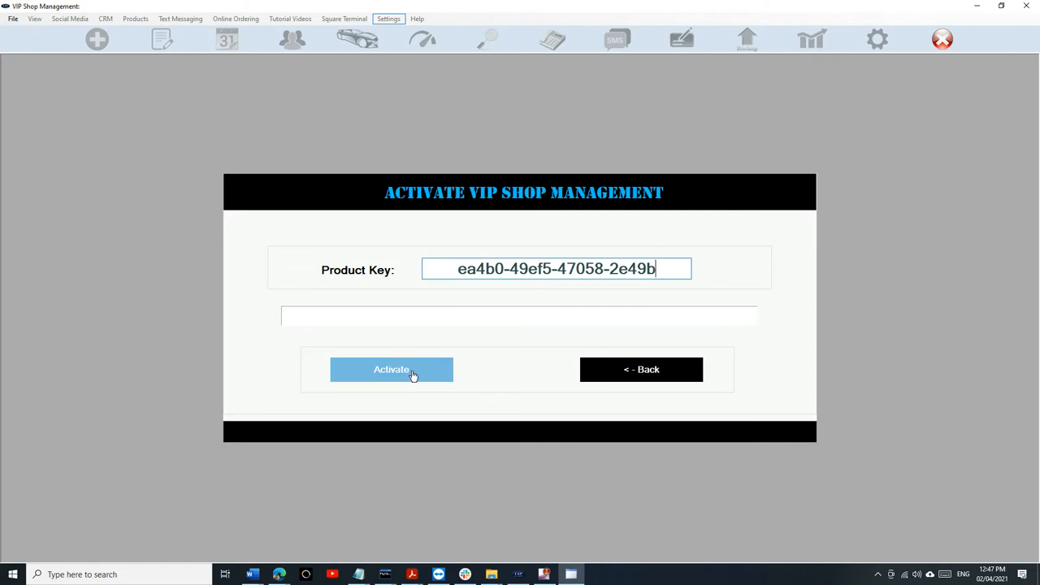
{"action": "left_click", "coordinate": [391, 369]}
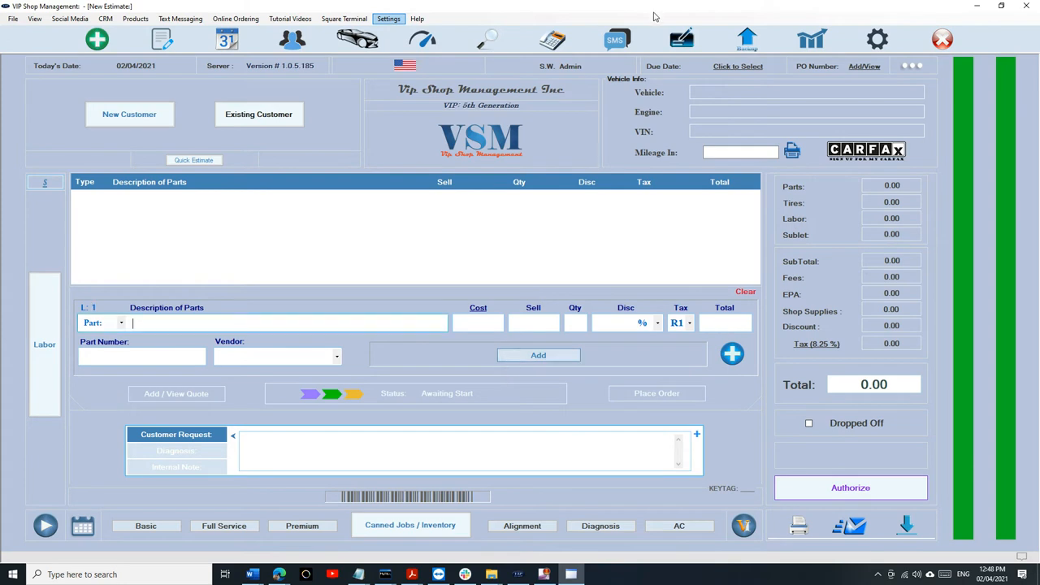
{"action": "left_click", "coordinate": [811, 39]}
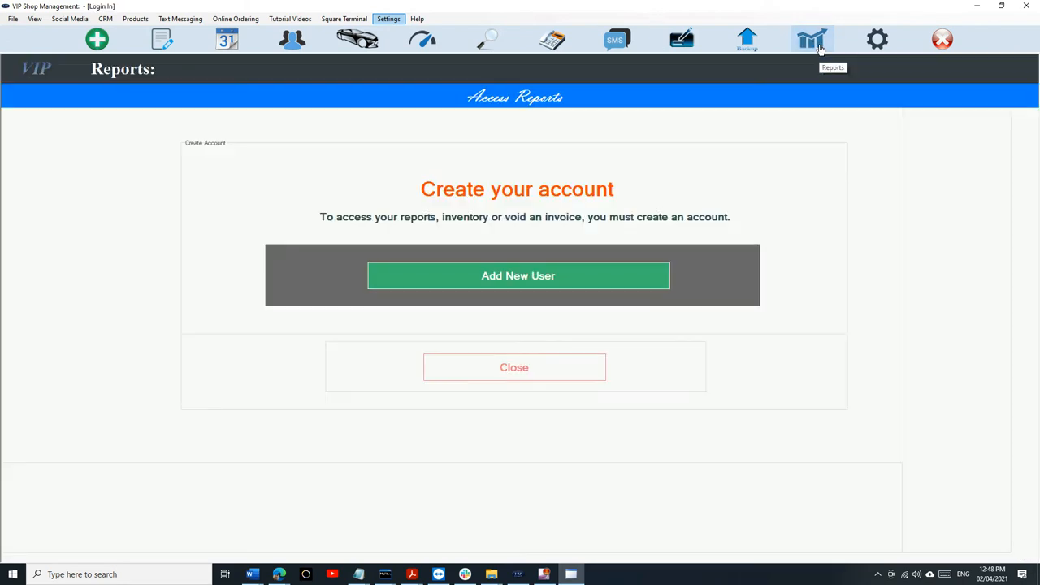
Add service writer Mark and technician Andrew as new users
{"action": "left_click", "coordinate": [517, 275]}
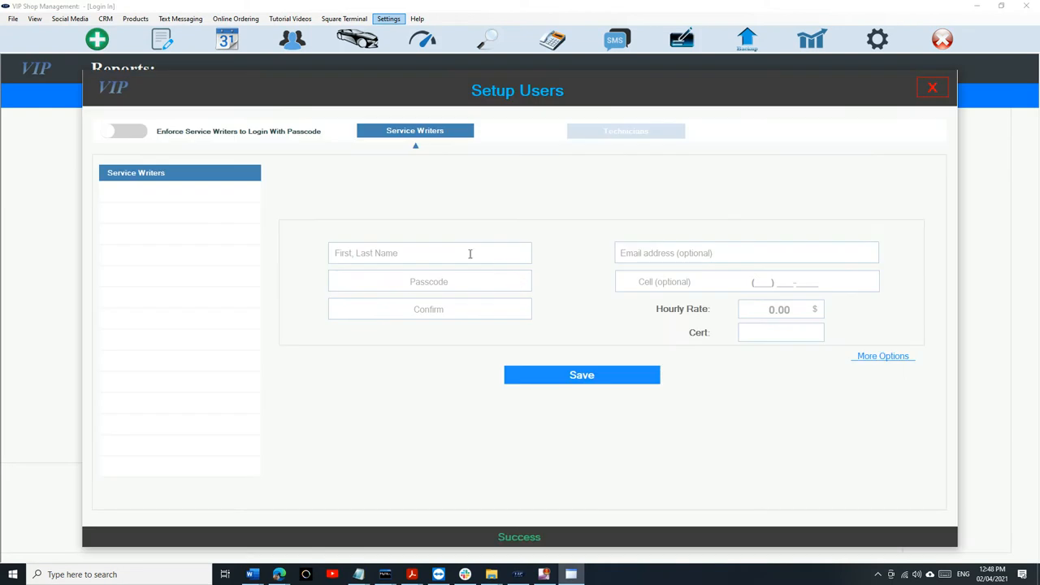
{"action": "type", "text": "Mark"}
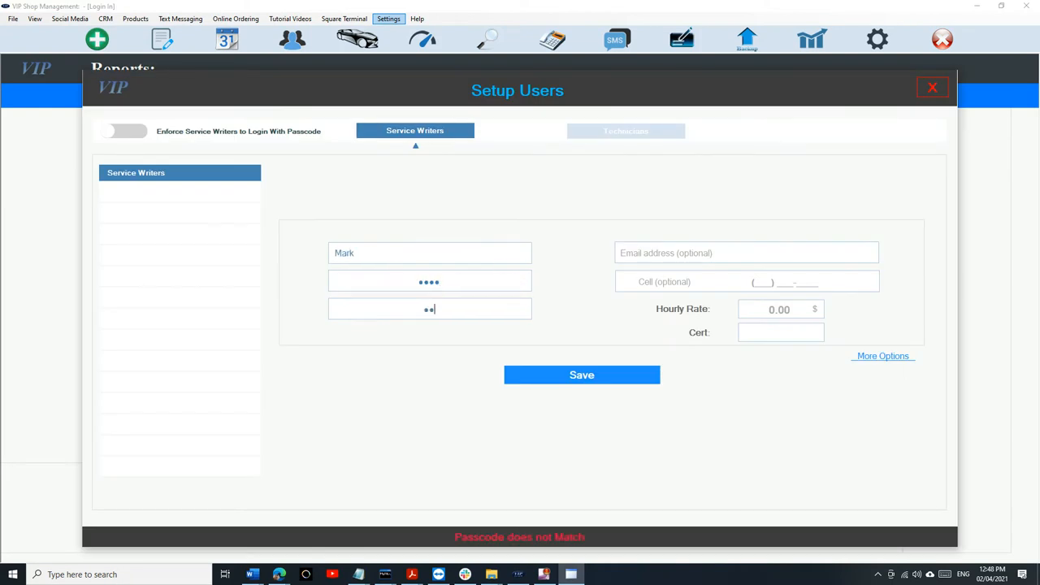
{"action": "left_click", "coordinate": [582, 374]}
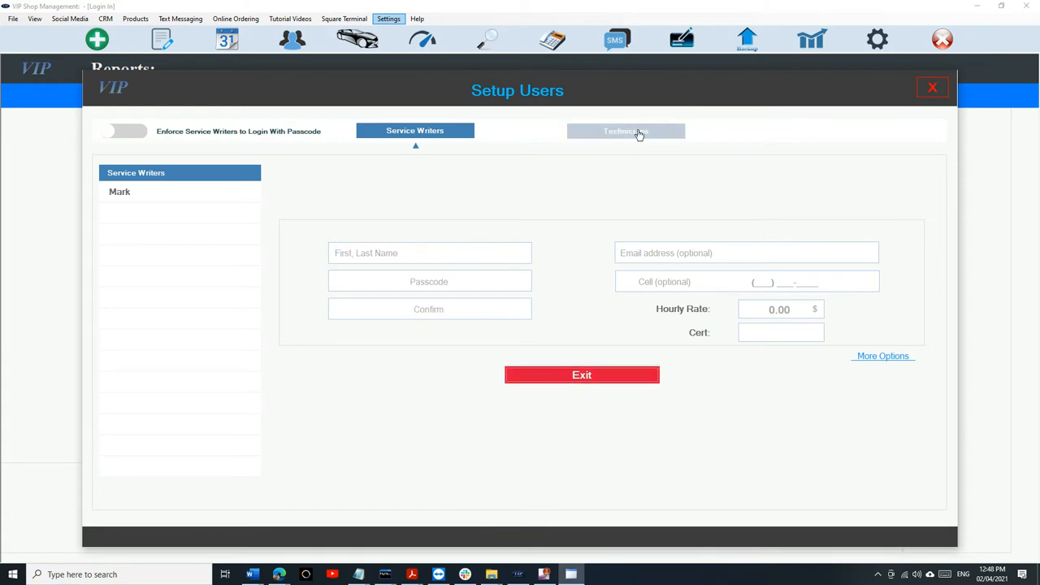
{"action": "left_click", "coordinate": [625, 131]}
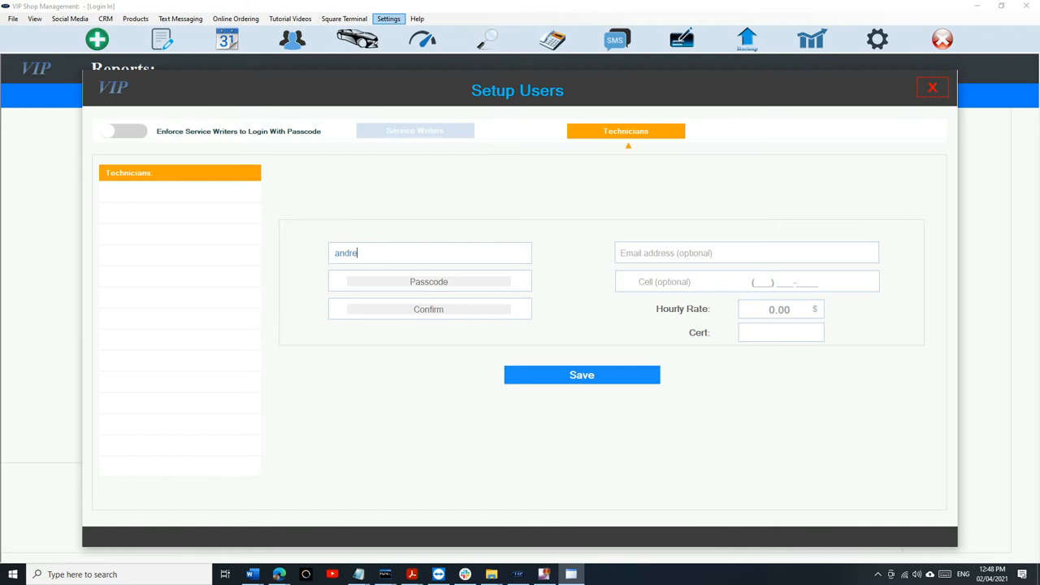
{"action": "left_click", "coordinate": [582, 375]}
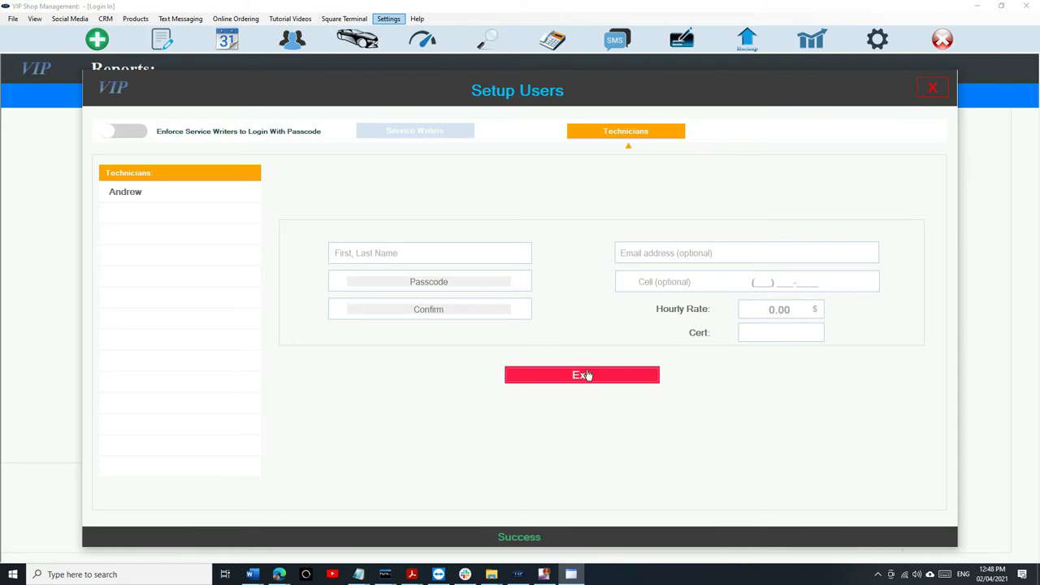
{"action": "left_click", "coordinate": [581, 375]}
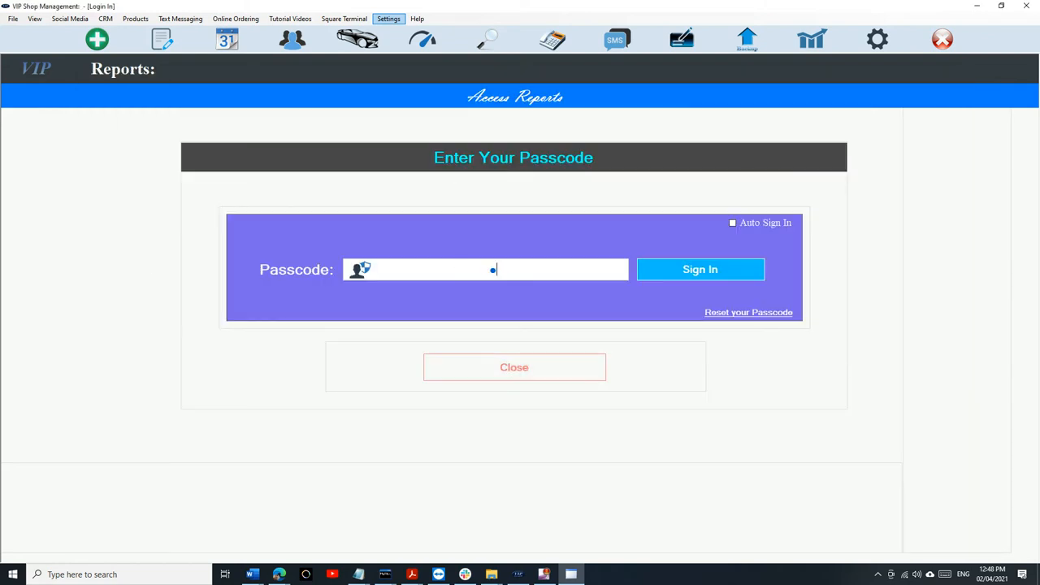
Sign in to reports with the passcode and view the 2019 monthly sales report
{"action": "left_click", "coordinate": [700, 269]}
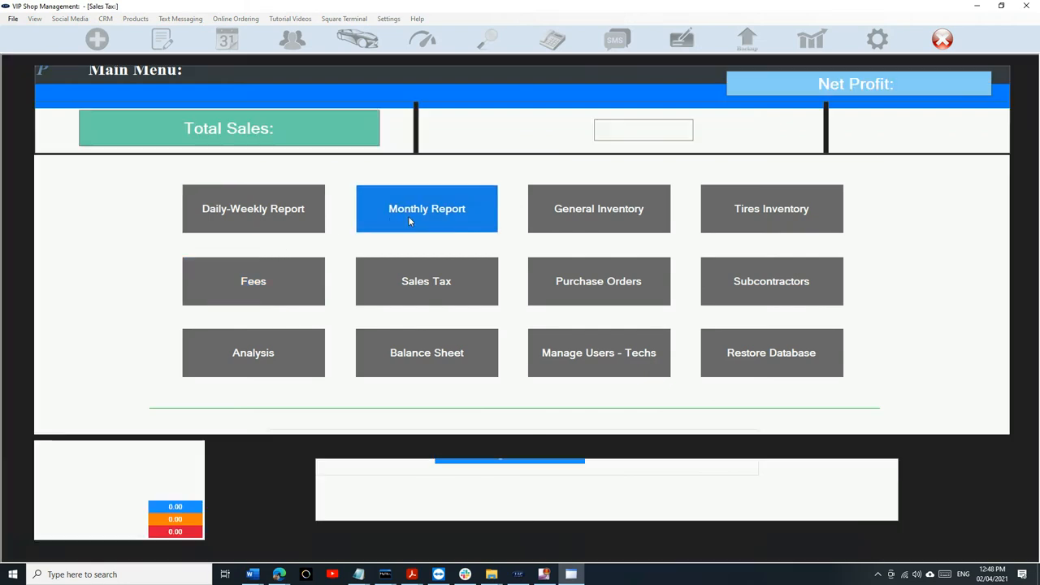
{"action": "left_click", "coordinate": [426, 208]}
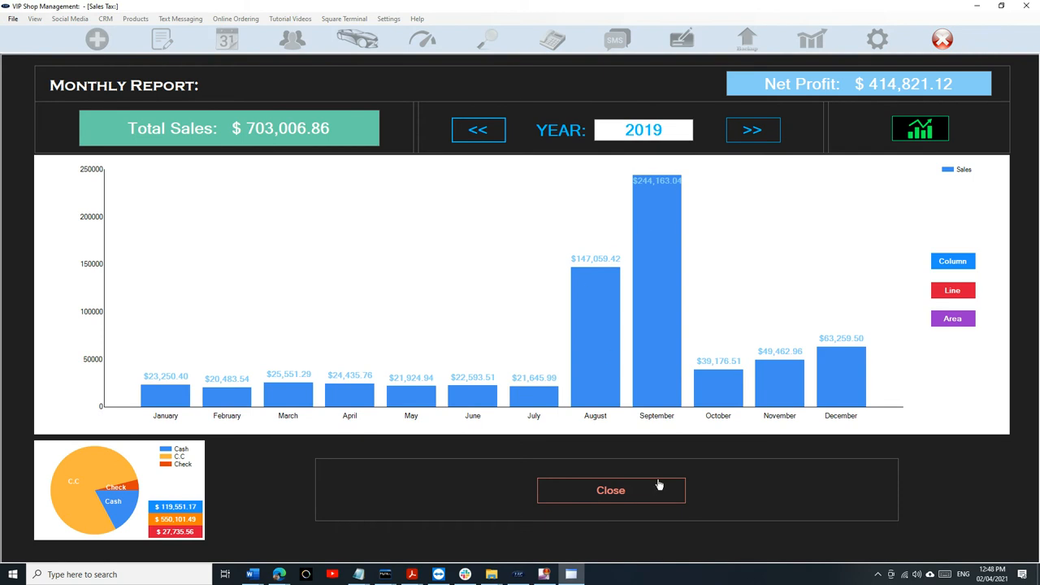
{"action": "left_click", "coordinate": [611, 490]}
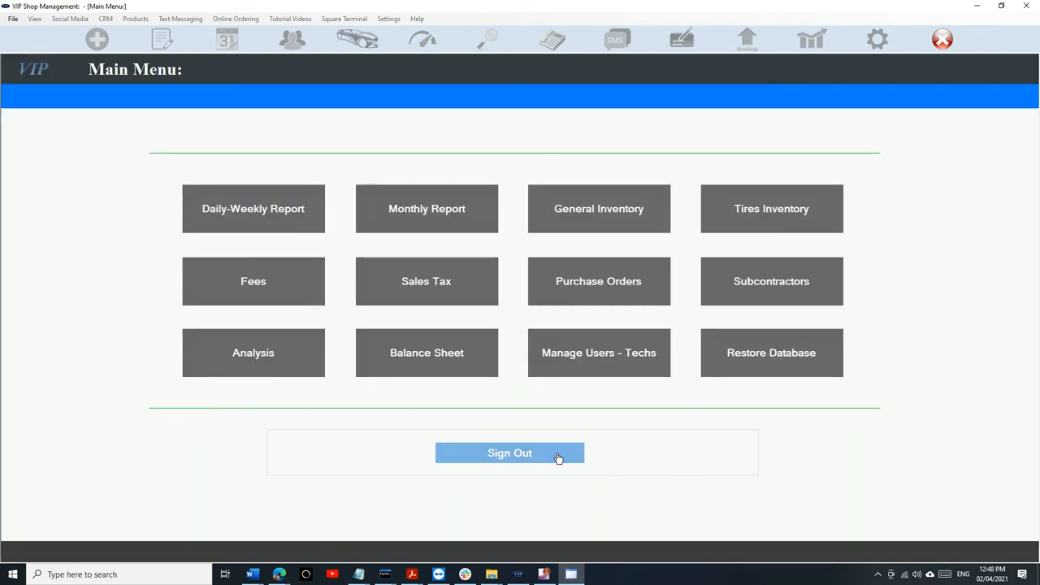
{"action": "left_click", "coordinate": [97, 39]}
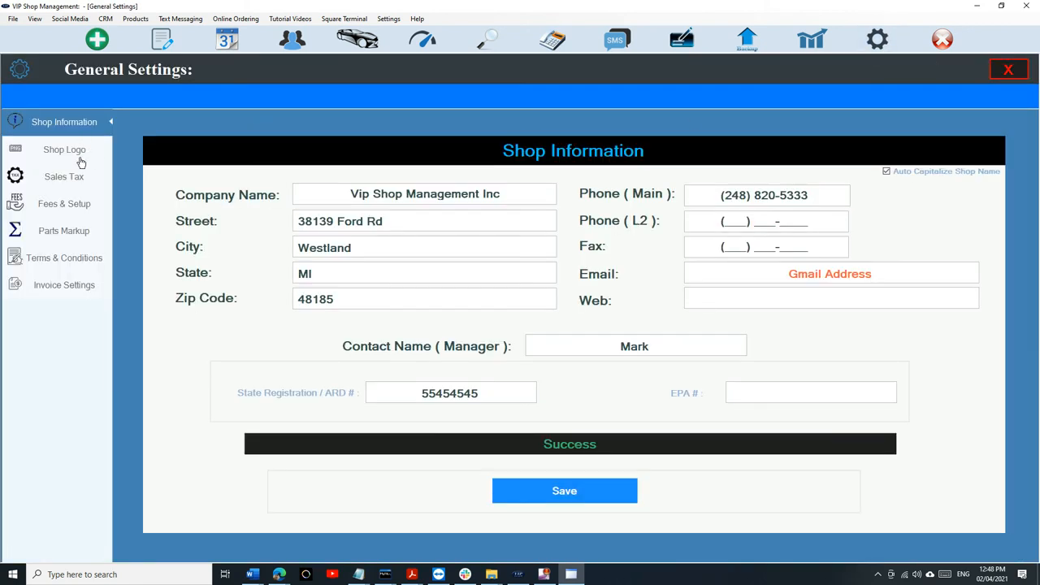
Review the Shop Logo, Fees & Setup and Invoice Settings pages, then close General Settings
{"action": "left_click", "coordinate": [64, 149]}
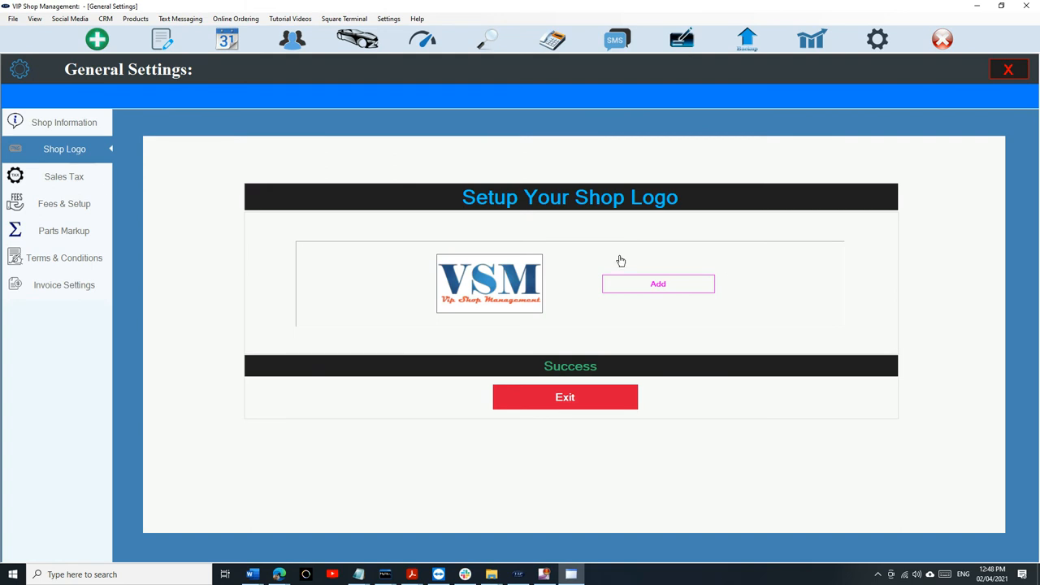
{"action": "left_click", "coordinate": [64, 122]}
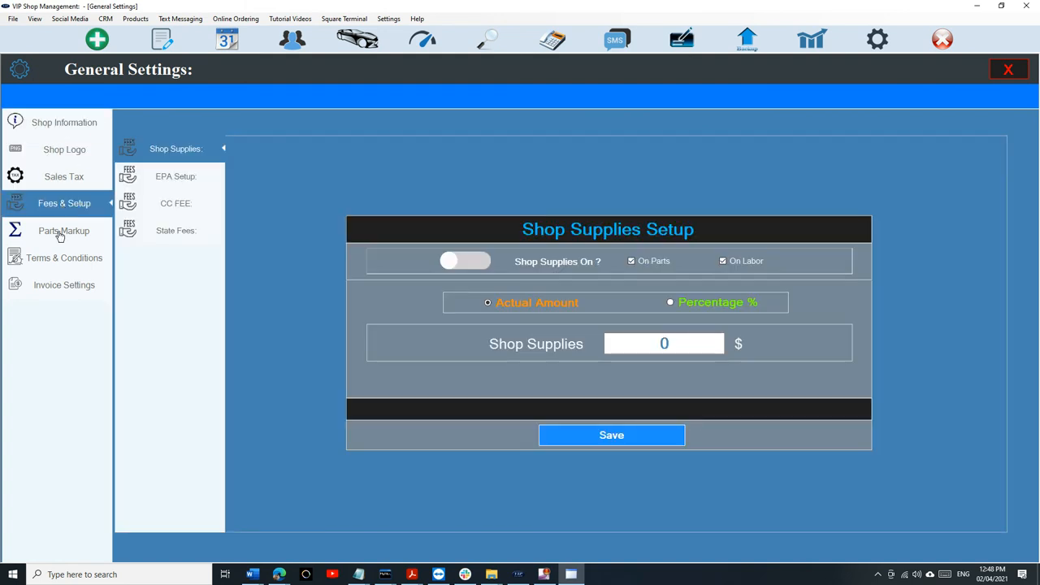
{"action": "left_click", "coordinate": [64, 284]}
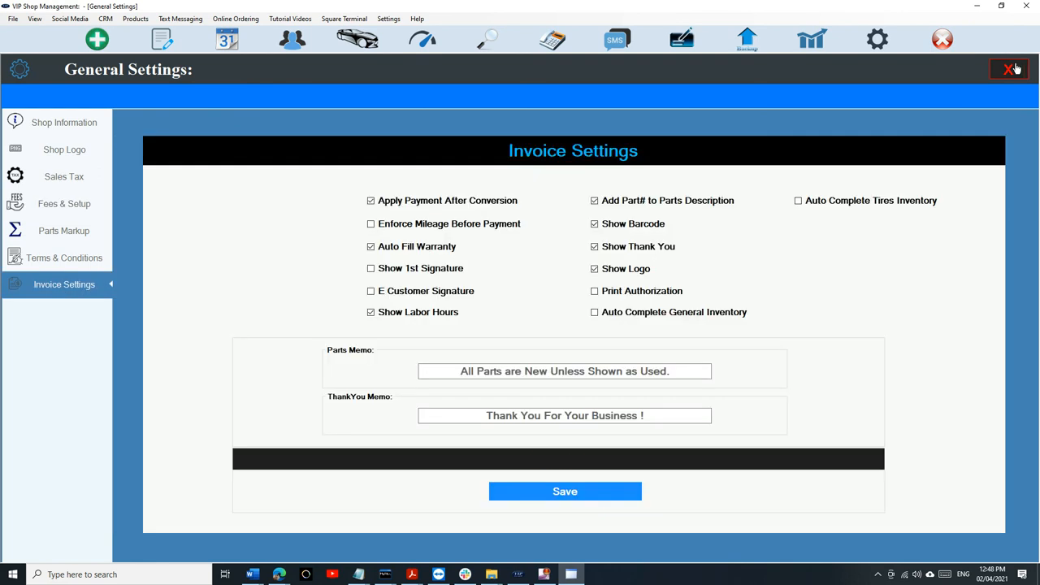
{"action": "left_click", "coordinate": [1014, 68]}
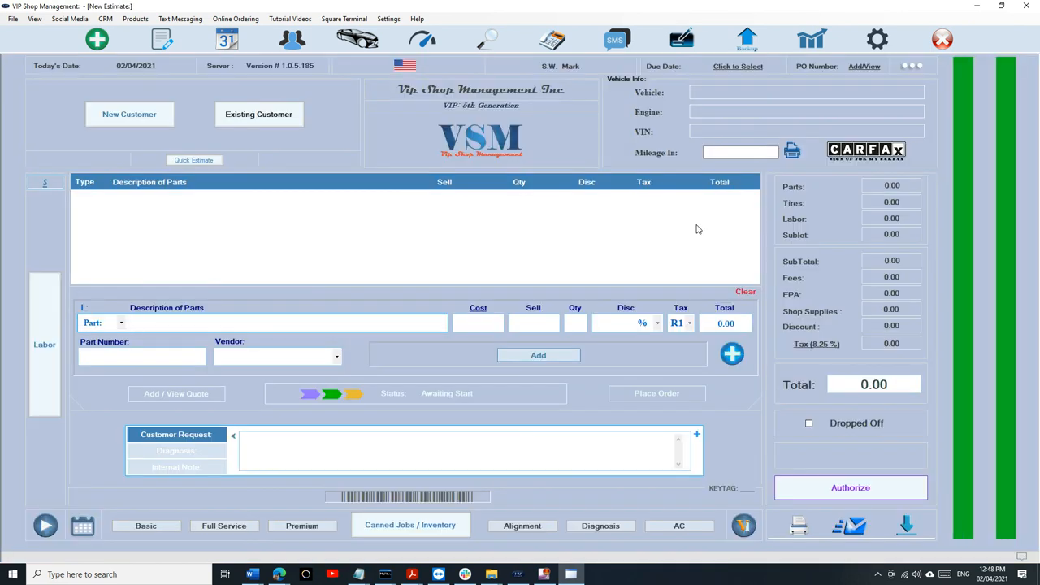